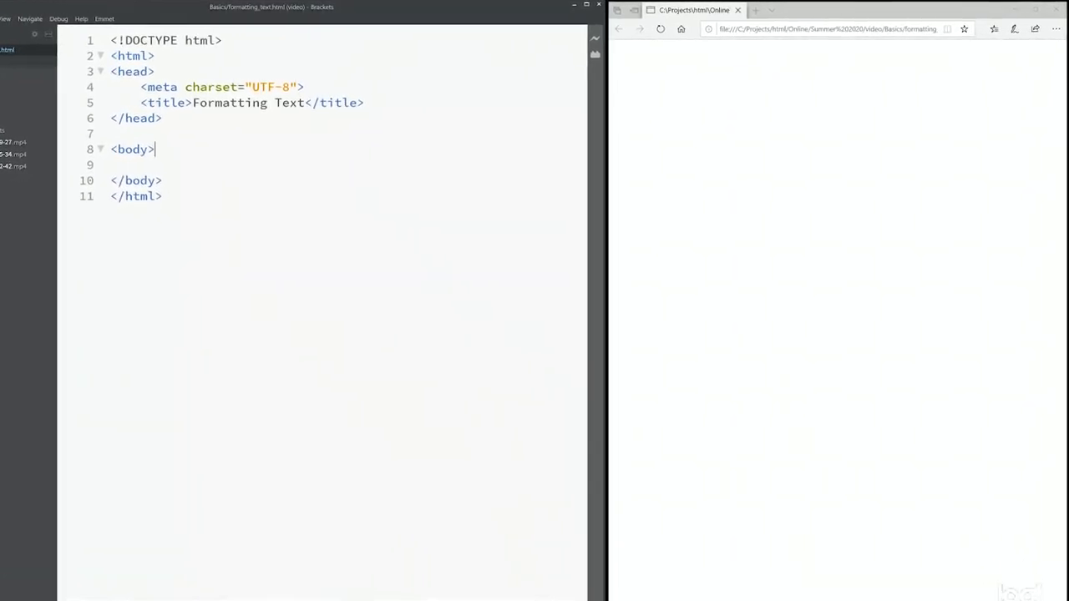
# Add a paragraph reading Hello World! inside the page body
pyautogui.press('enter')
pyautogui.write('<p></p>')
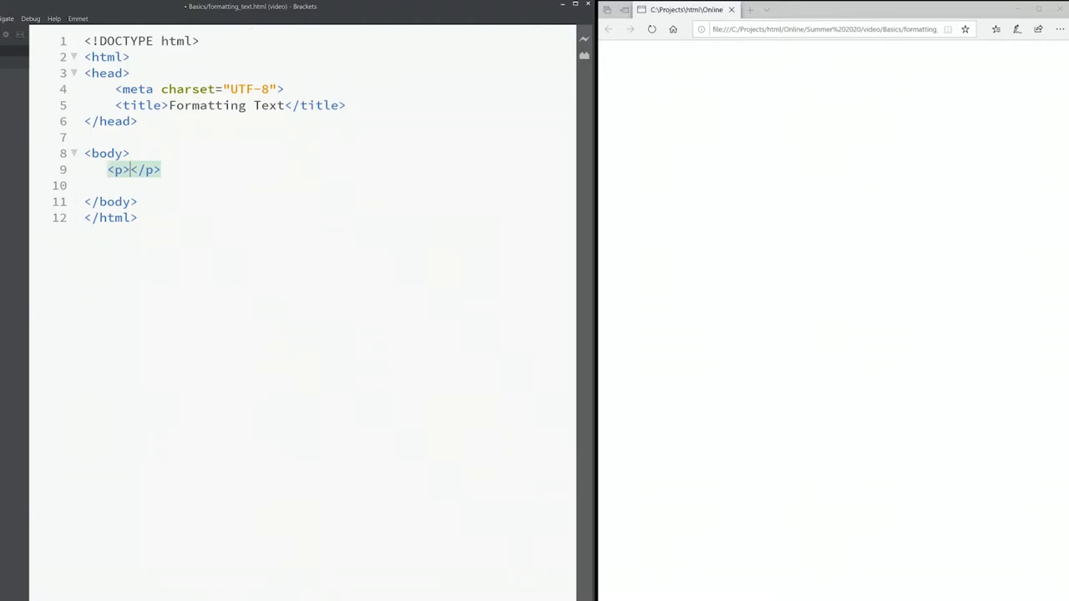
pyautogui.write('Hello')
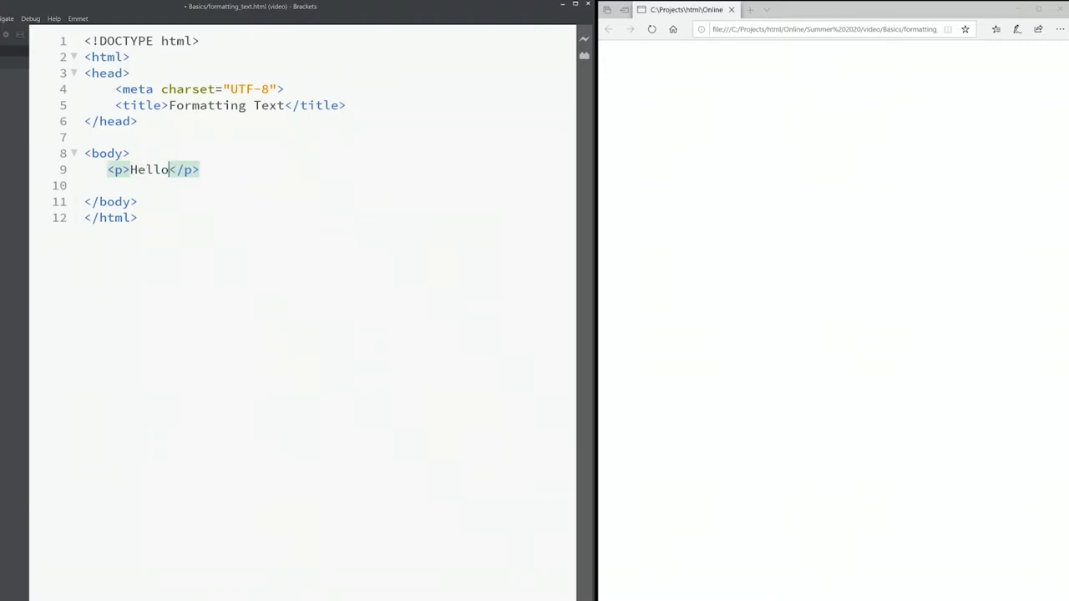
pyautogui.write('World')
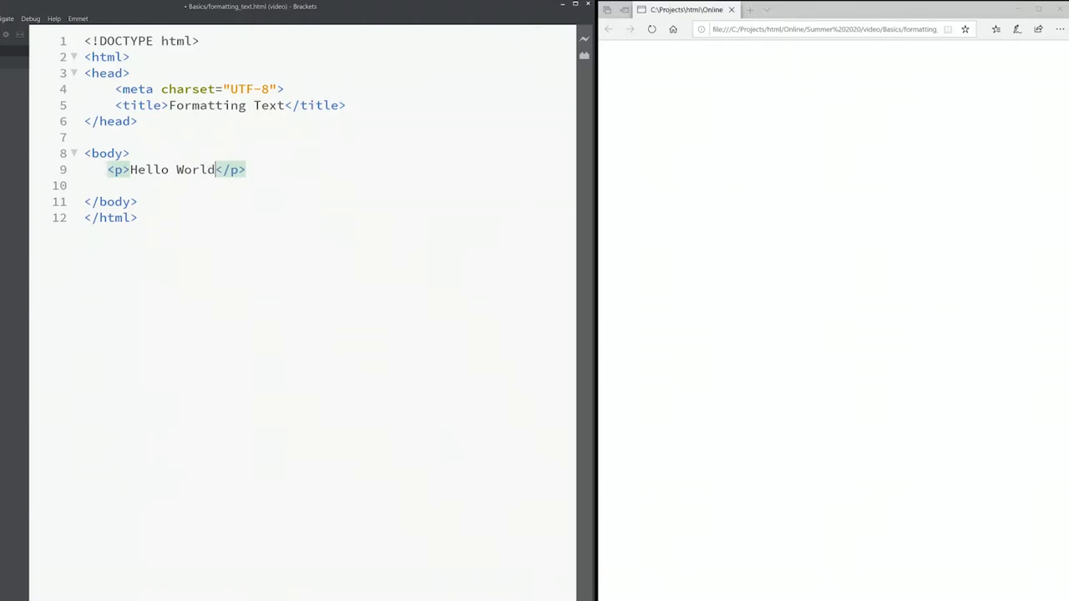
pyautogui.write('!')
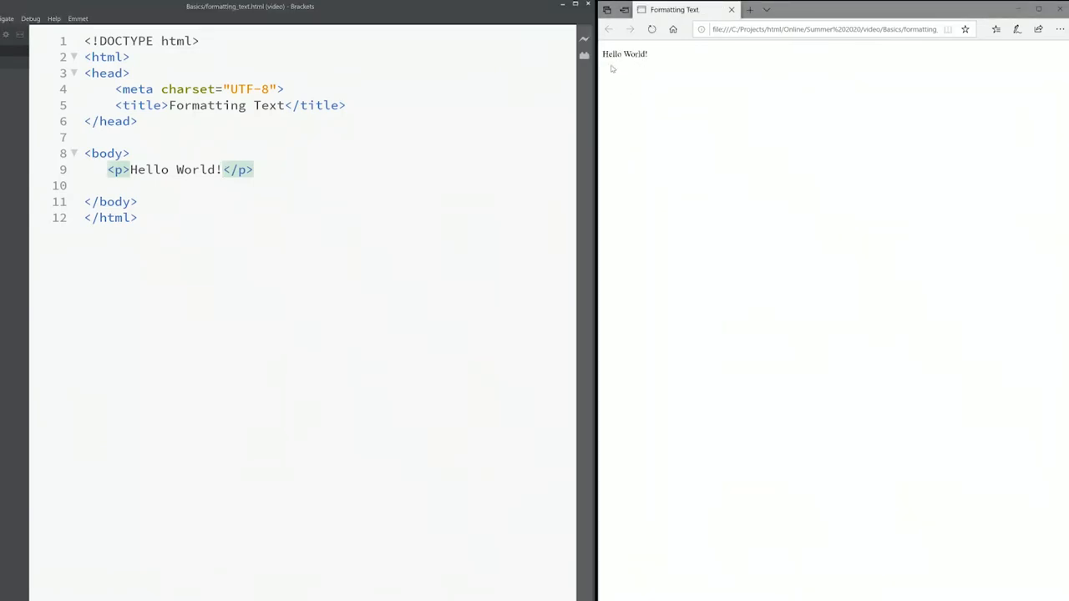
pyautogui.moveTo(655, 81)
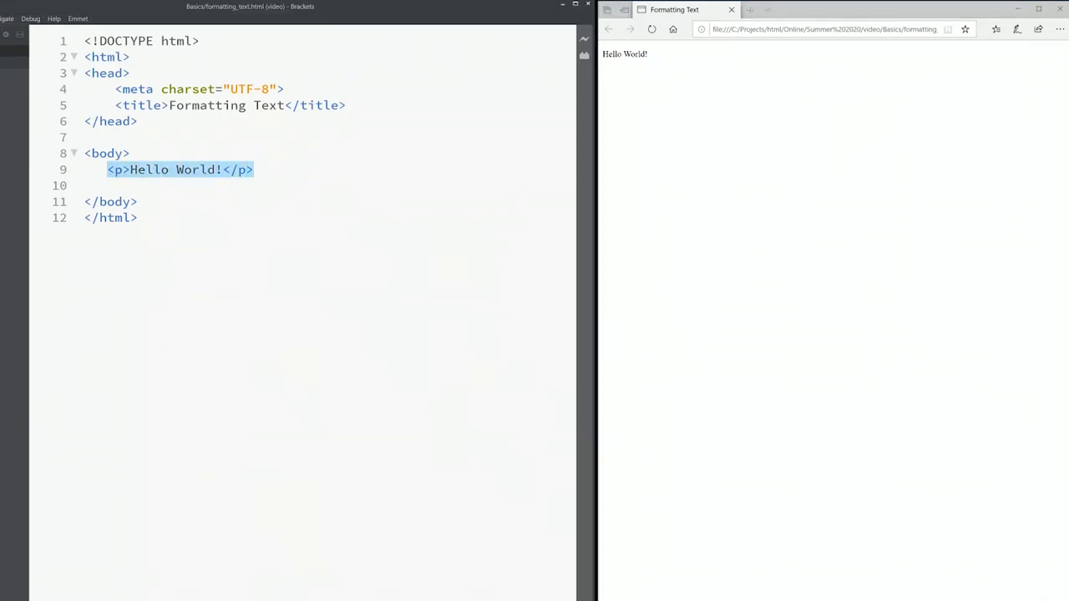
# Replace the Hello World! text with Emphasized Text and refresh the preview
pyautogui.press('Delete')
pyautogui.write('<p>')
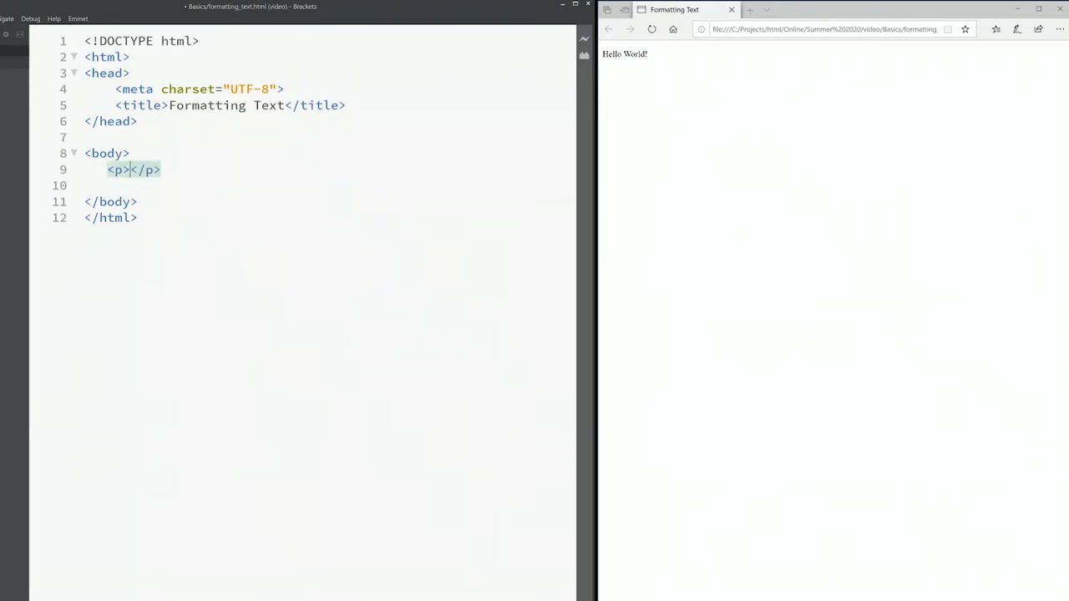
pyautogui.write('E')
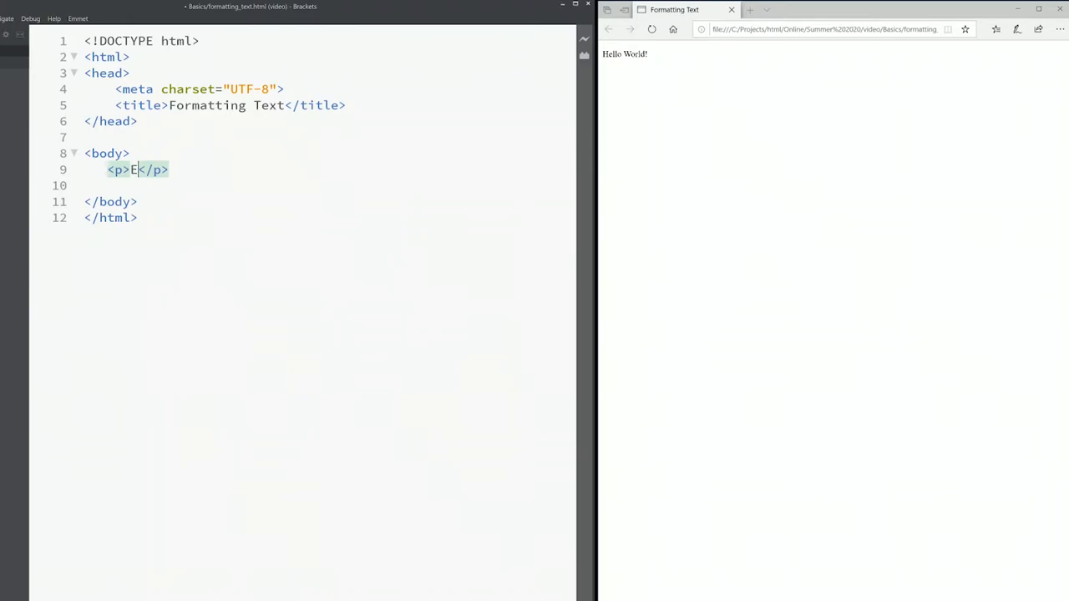
pyautogui.write('mphasiz')
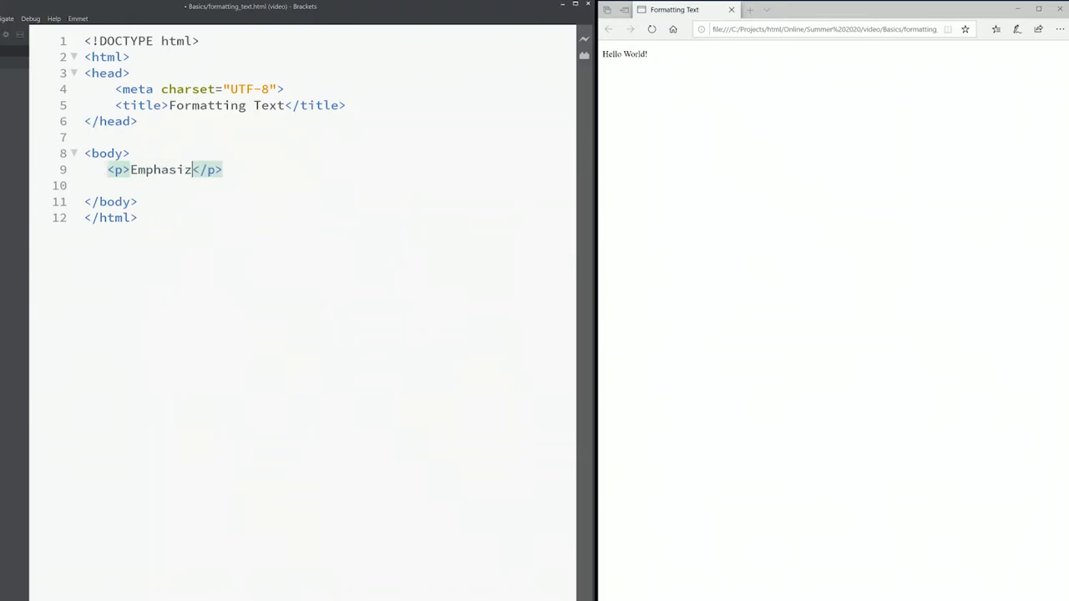
pyautogui.write('ed Text')
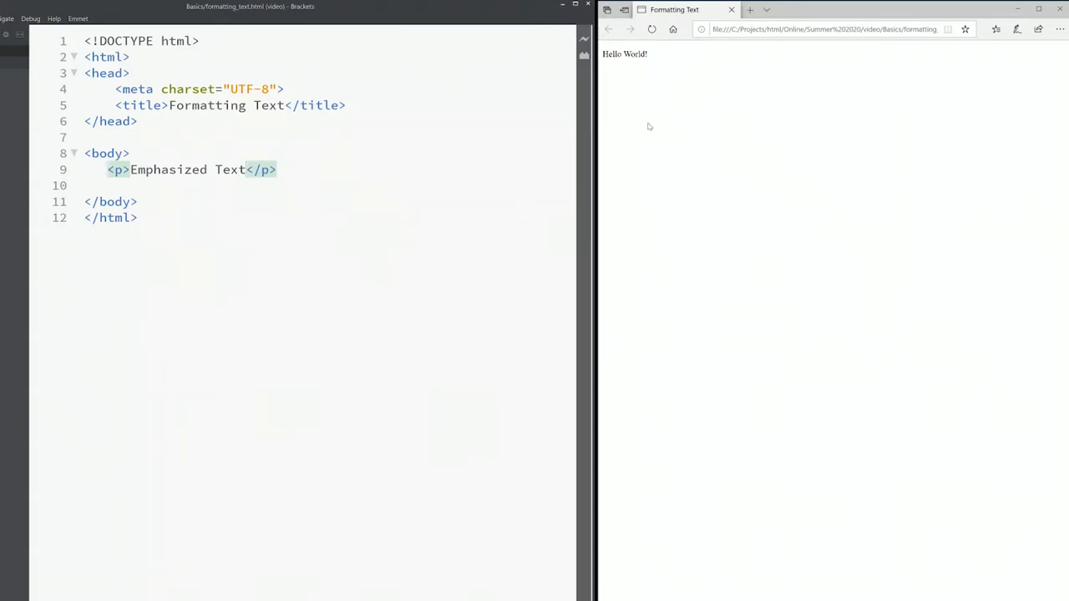
pyautogui.click(651, 29)
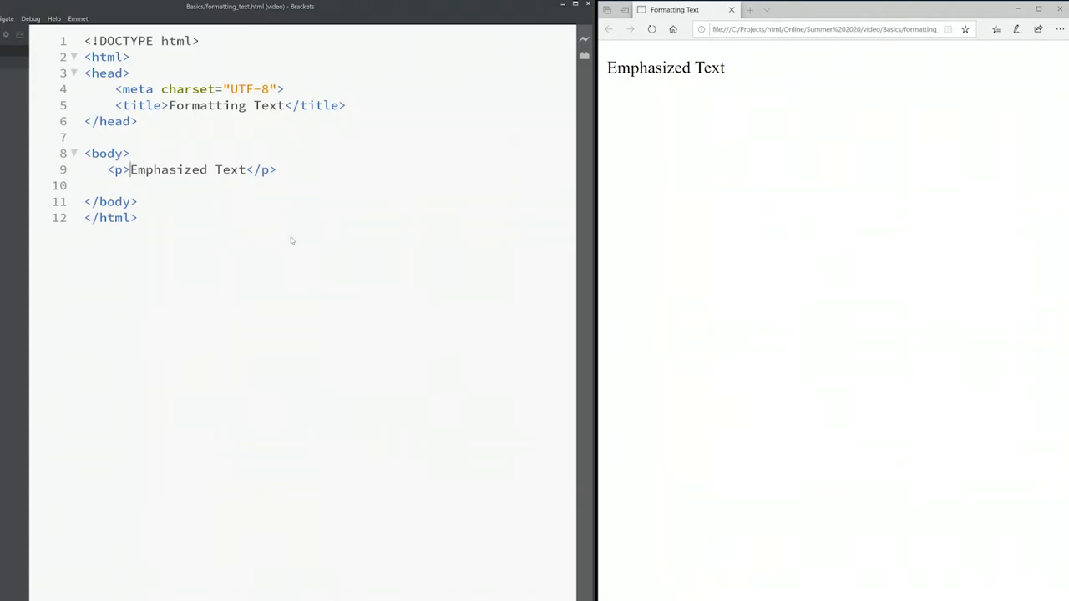
# Wrap Emphasized Text in em tags by moving the closing tag after the text
pyautogui.write('<em></em')
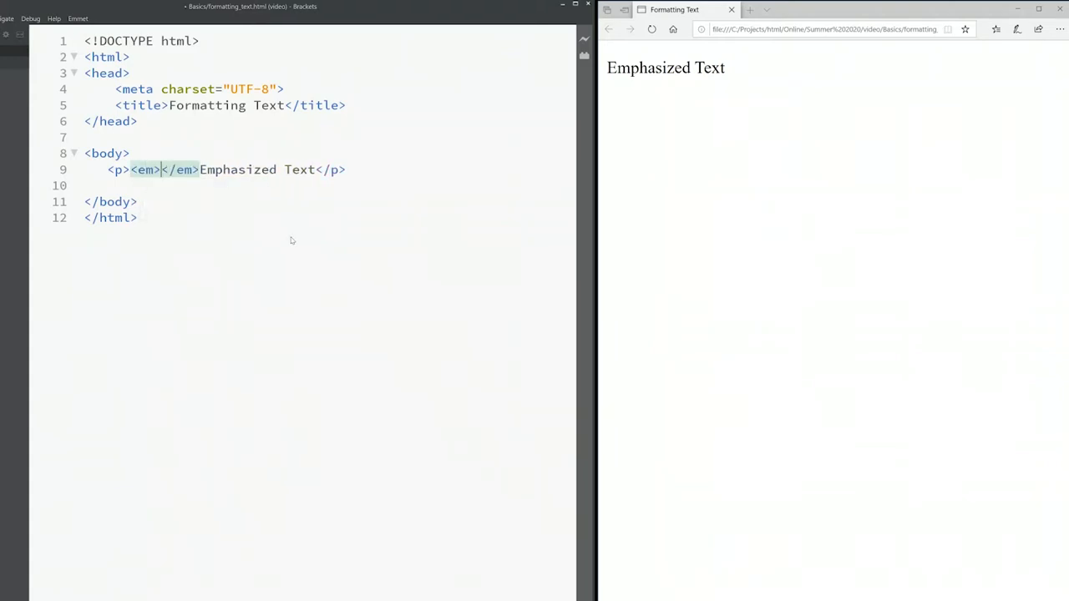
pyautogui.press('ctrl+x')
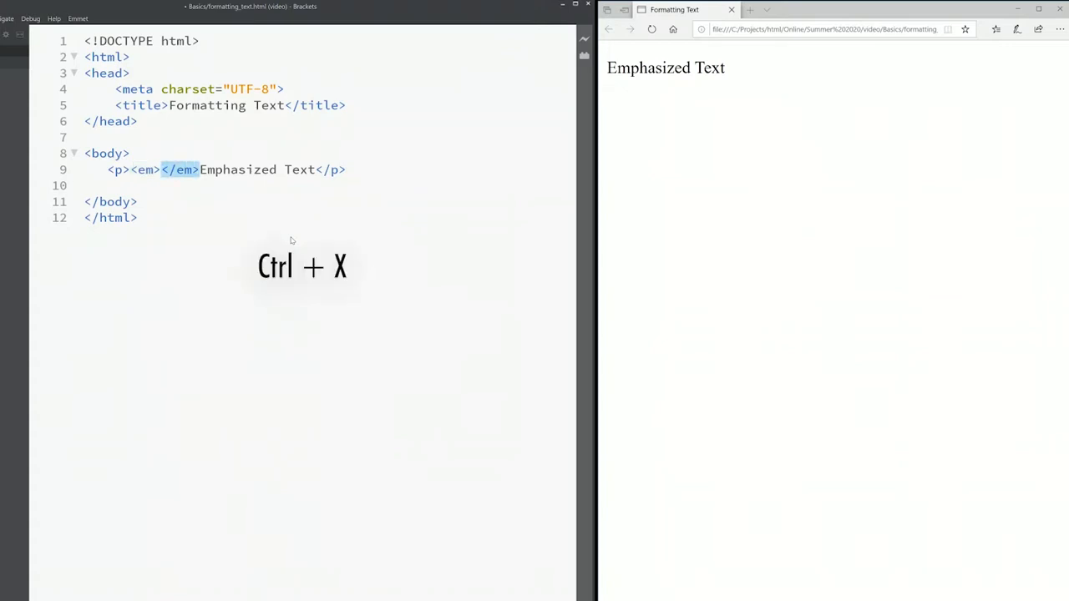
pyautogui.press('ctrl+x')
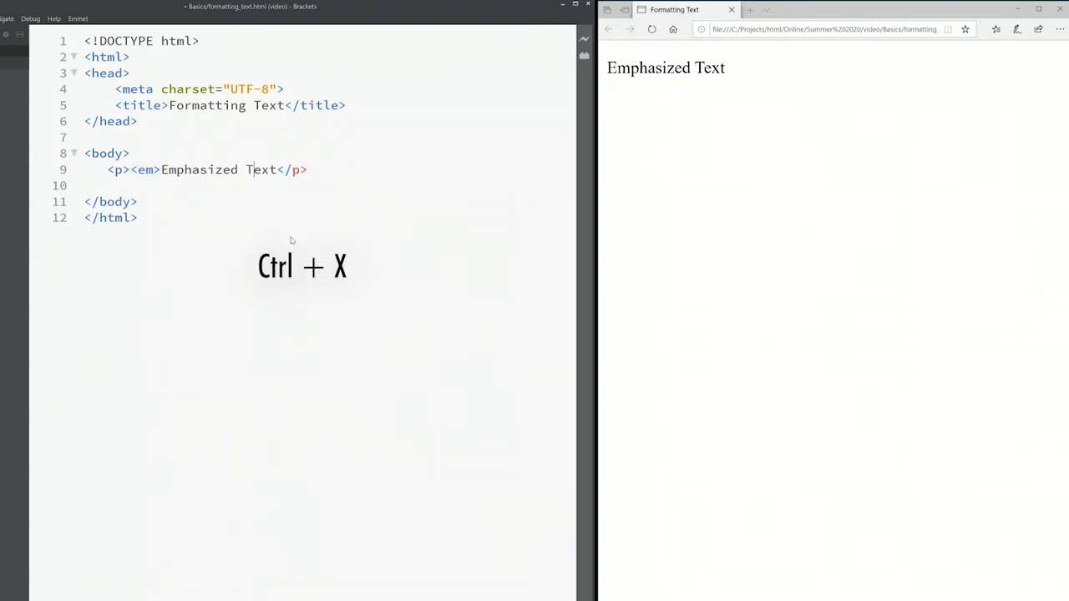
pyautogui.press('ctrl+v')
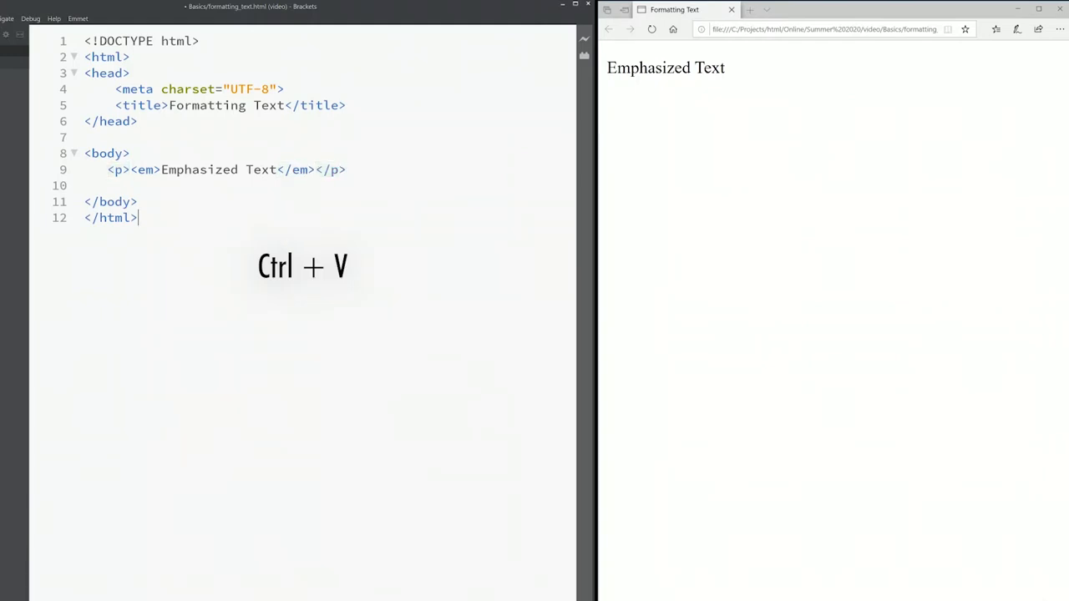
pyautogui.press('ctrl+v')
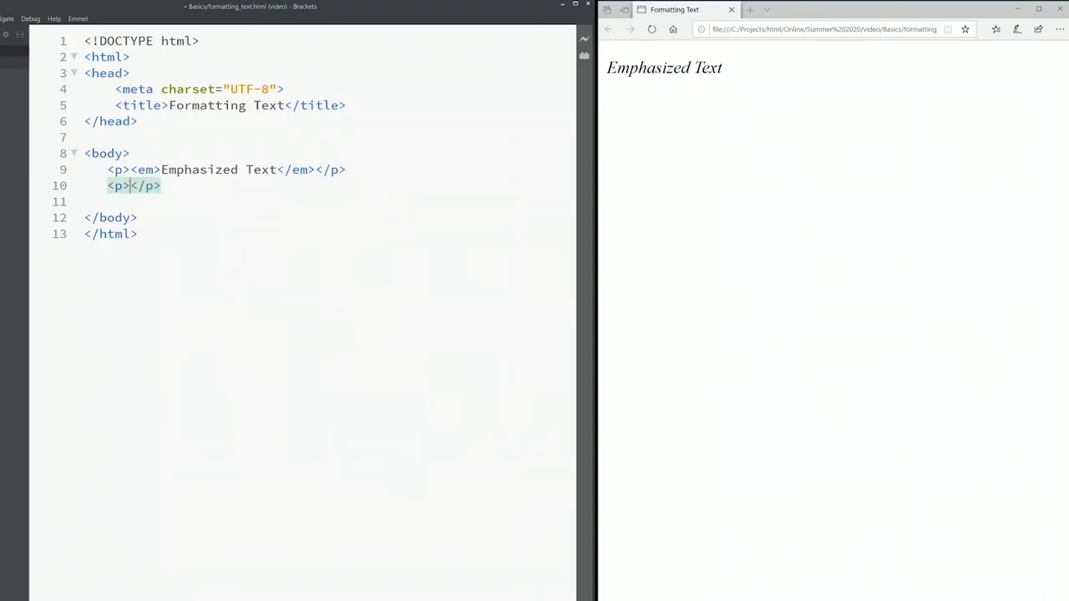
# Add a Strong Text paragraph wrapped in strong tags, then begin another paragraph
pyautogui.write('St')
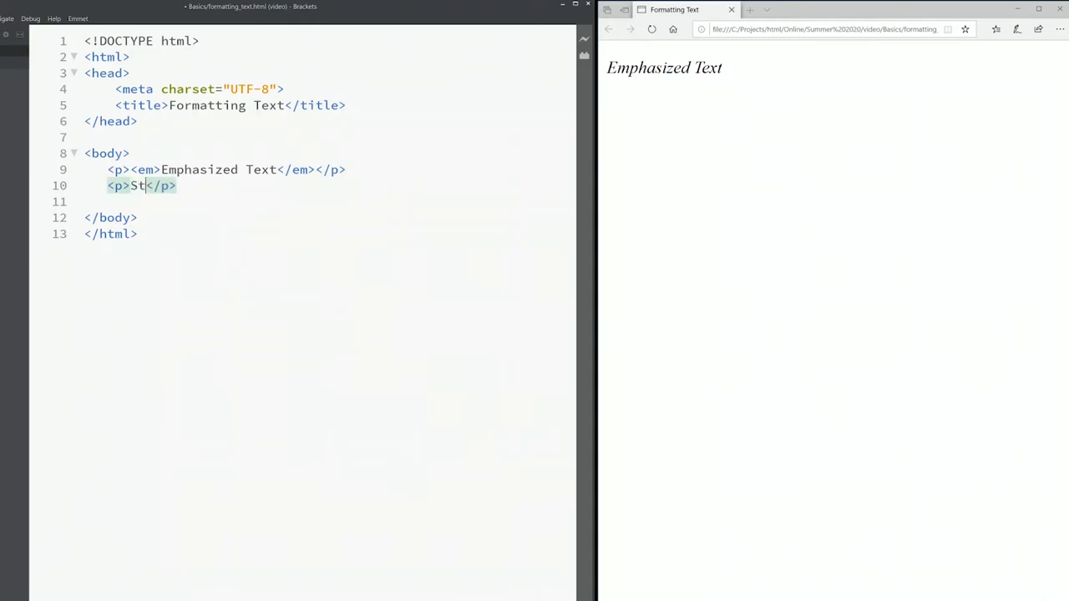
pyautogui.write('rong Tex')
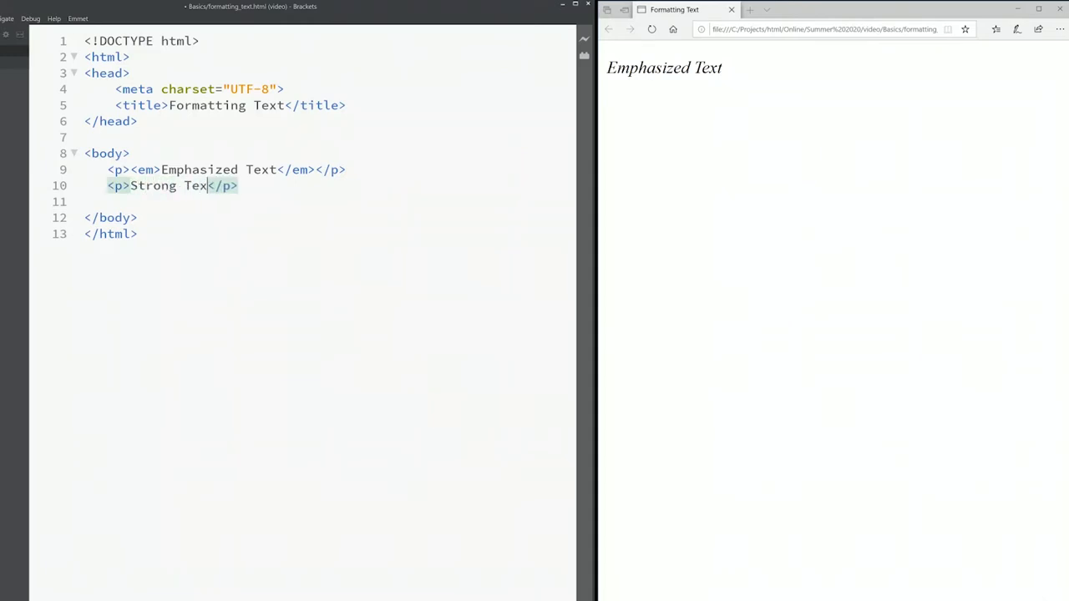
pyautogui.write('t')
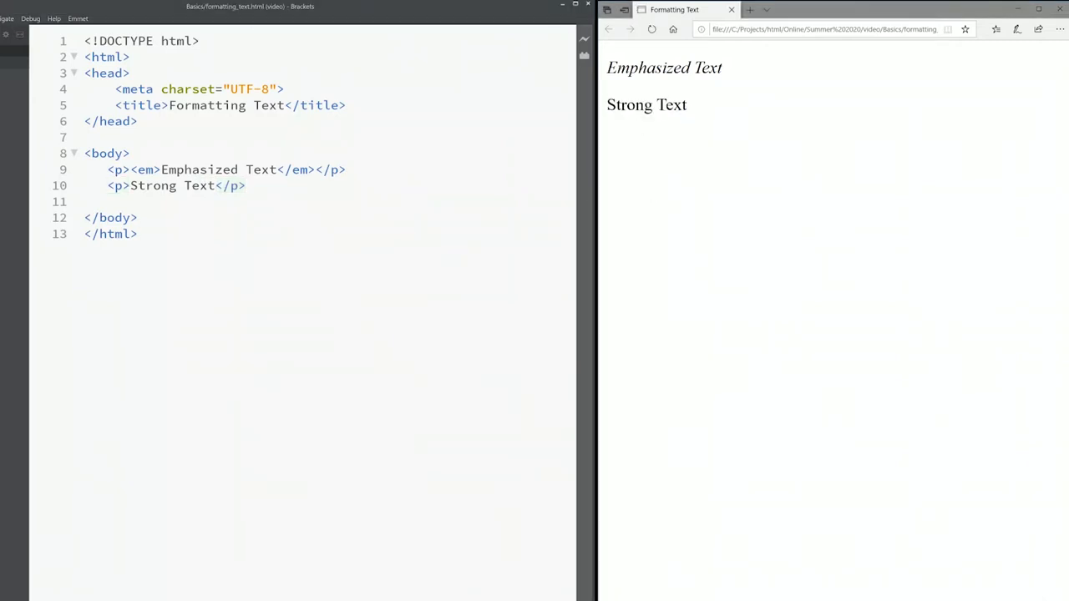
pyautogui.moveTo(636, 120)
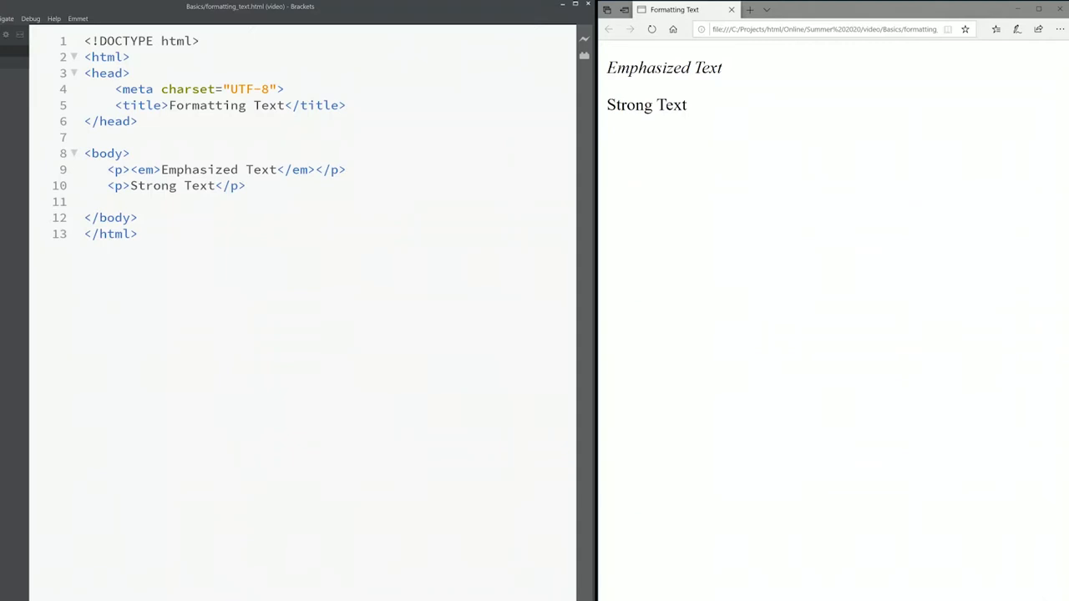
pyautogui.write('<')
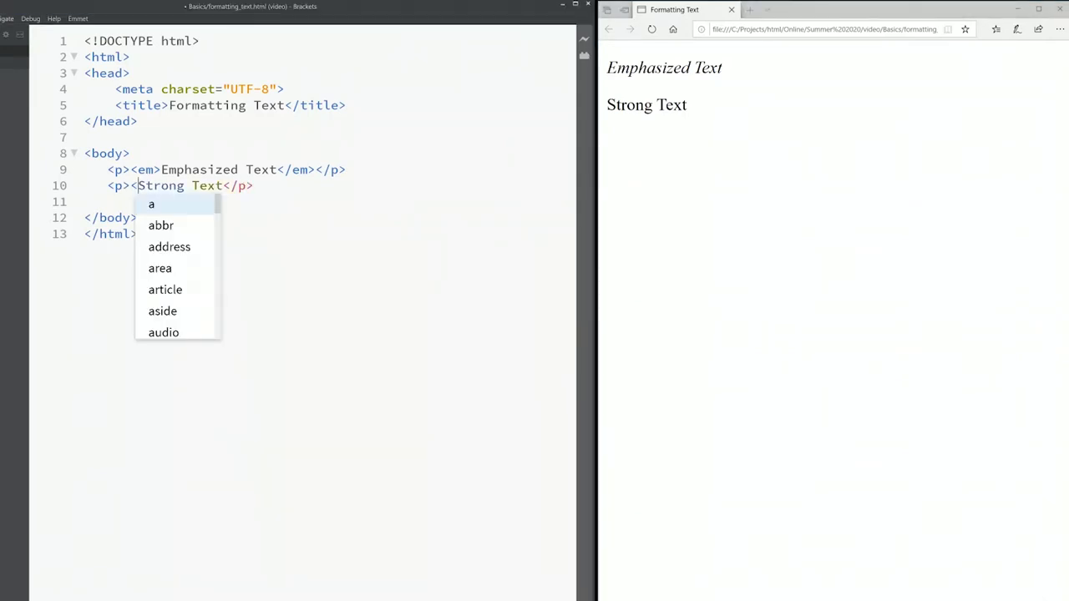
pyautogui.write('strong>')
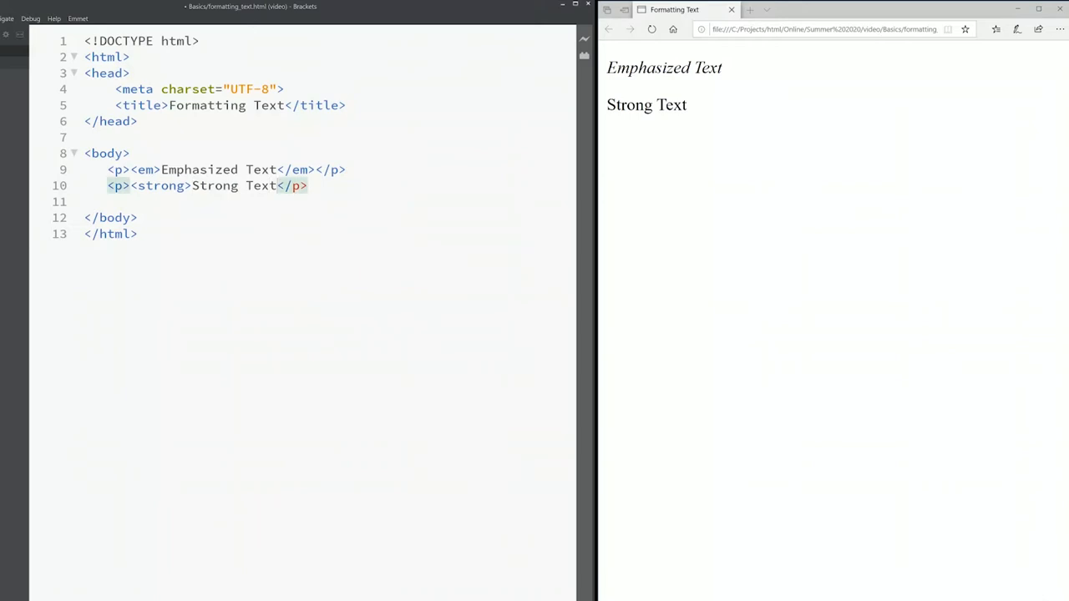
pyautogui.write('</strong></')
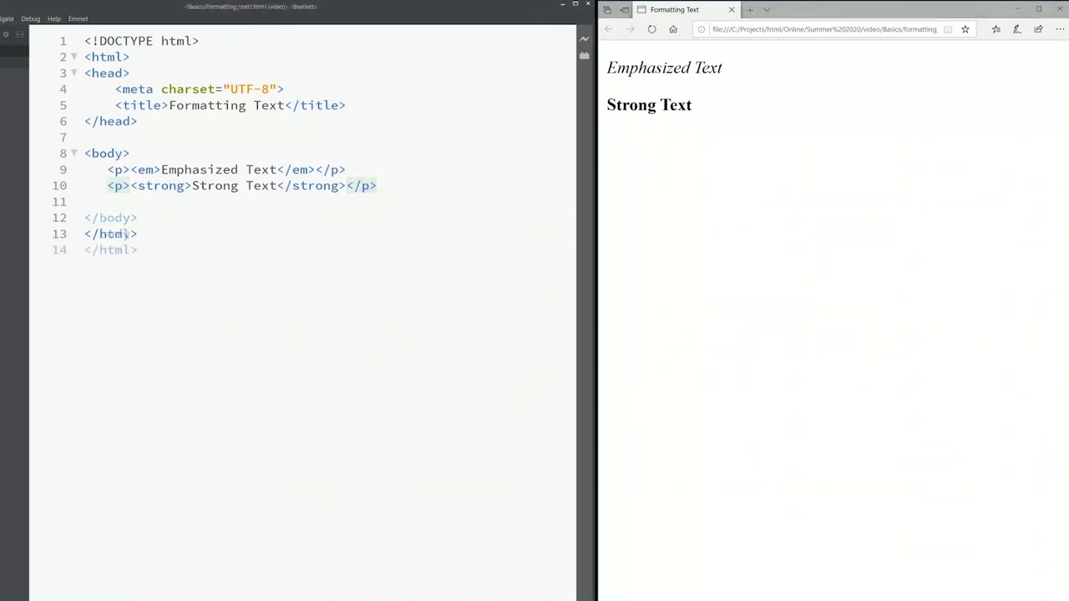
pyautogui.write('p>June 1st</p>')
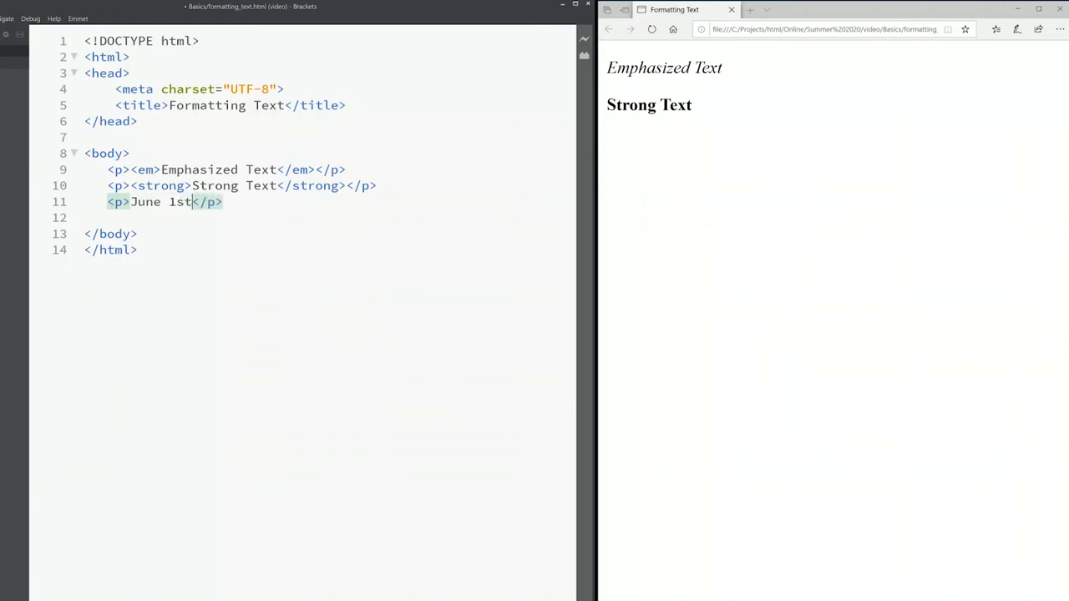
# Complete June 1st, 2020 with st in sup tags via code hints
pyautogui.write(', 2020')
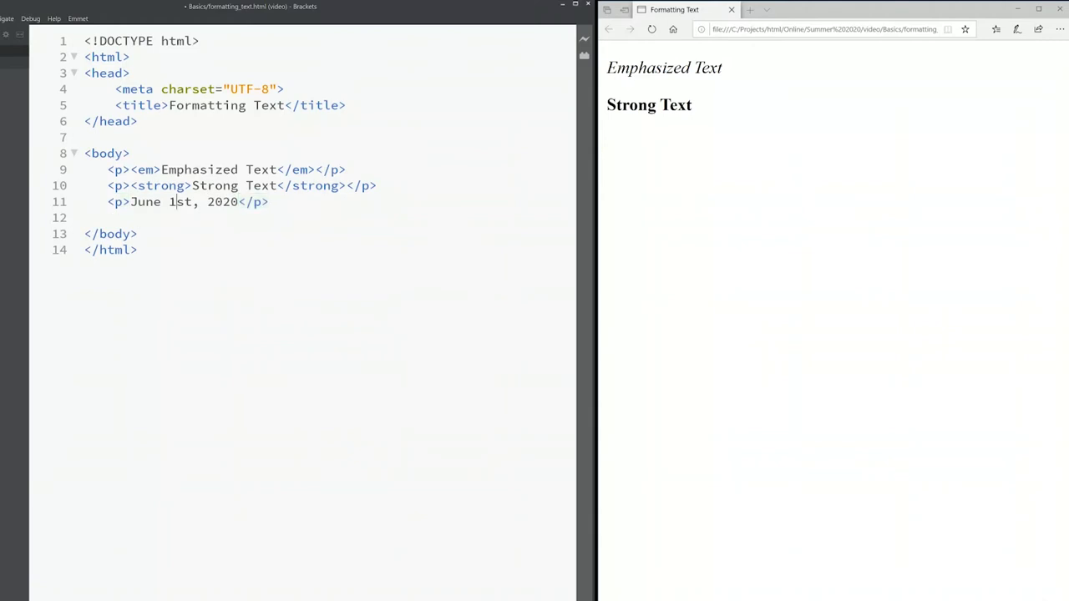
pyautogui.write('<su')
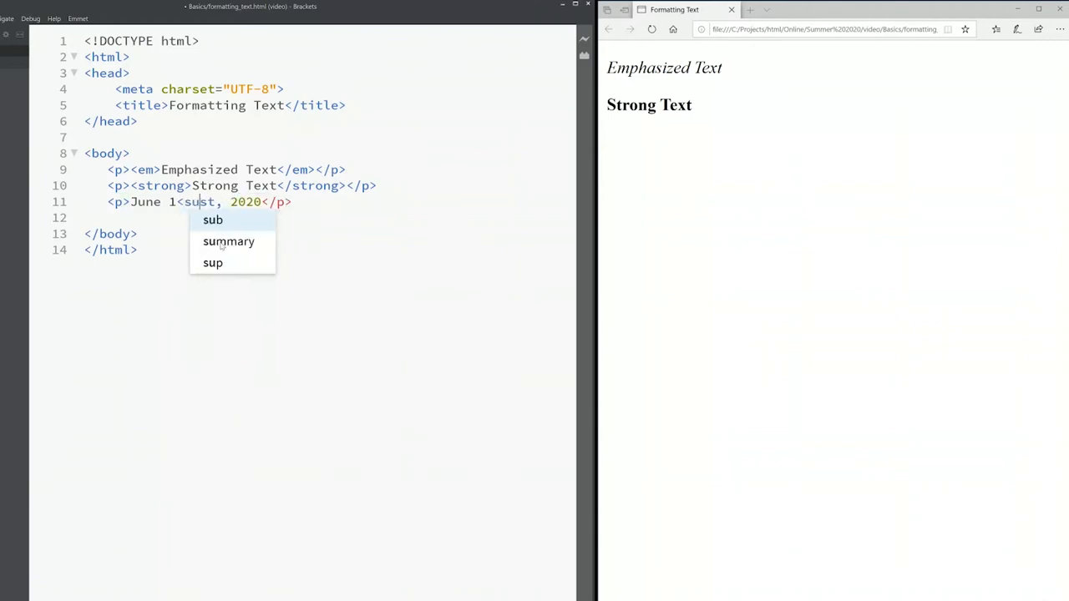
pyautogui.click(213, 263)
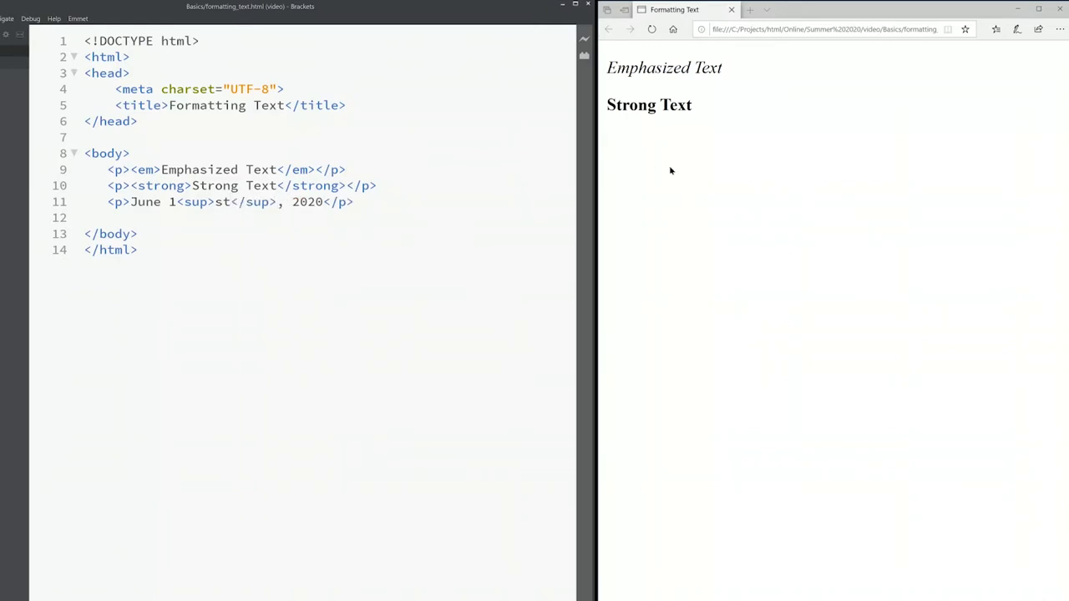
pyautogui.click(651, 29)
pyautogui.write('<p></p>')
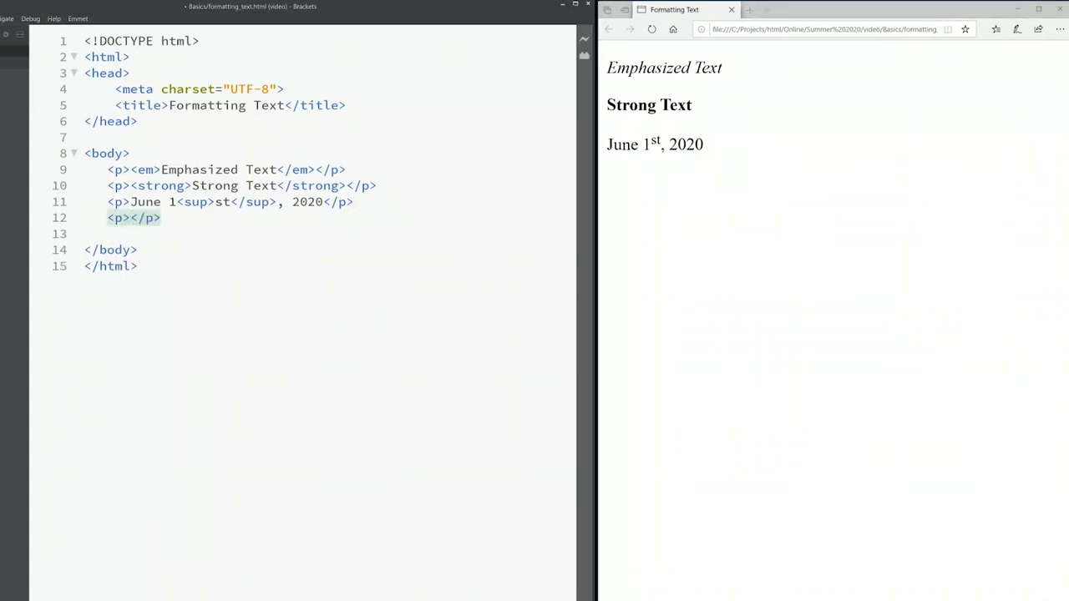
# Add an H2O paragraph with the 2 wrapped in sub tags
pyautogui.write('H2')
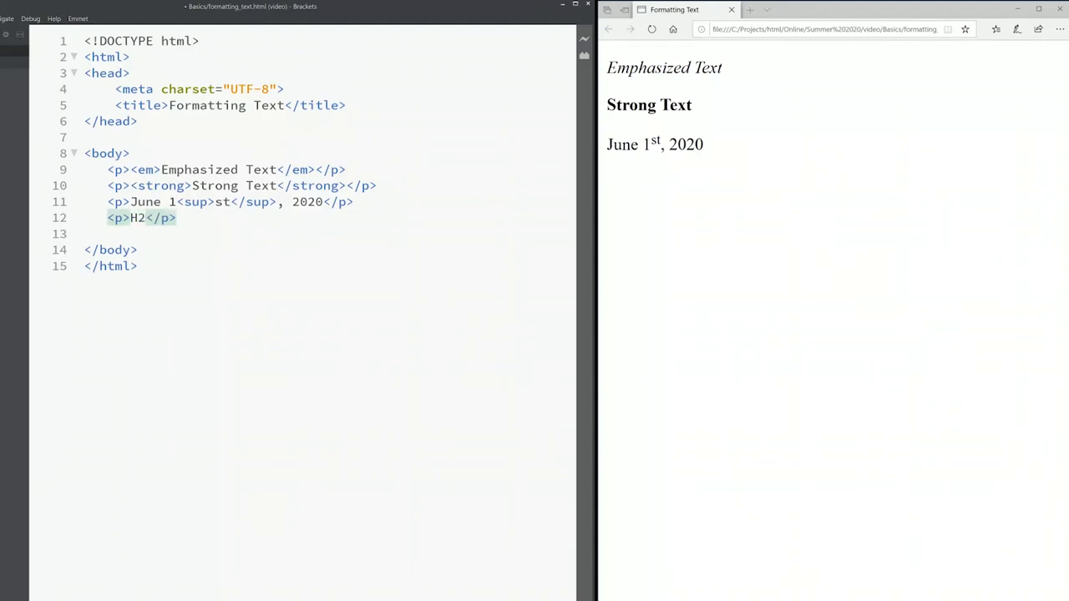
pyautogui.write('o')
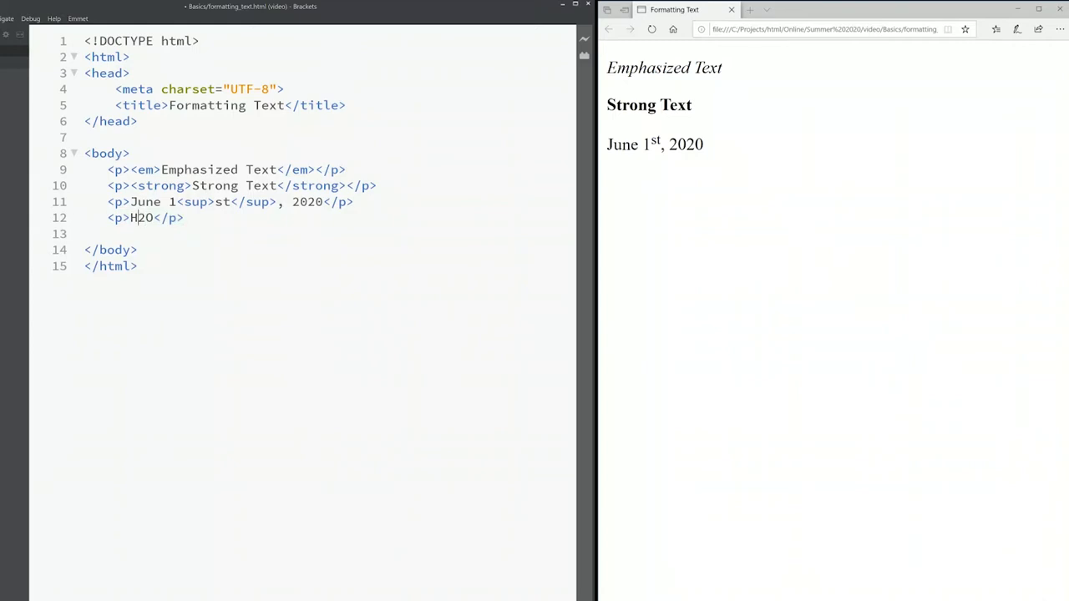
pyautogui.write('sub>2</sub>')
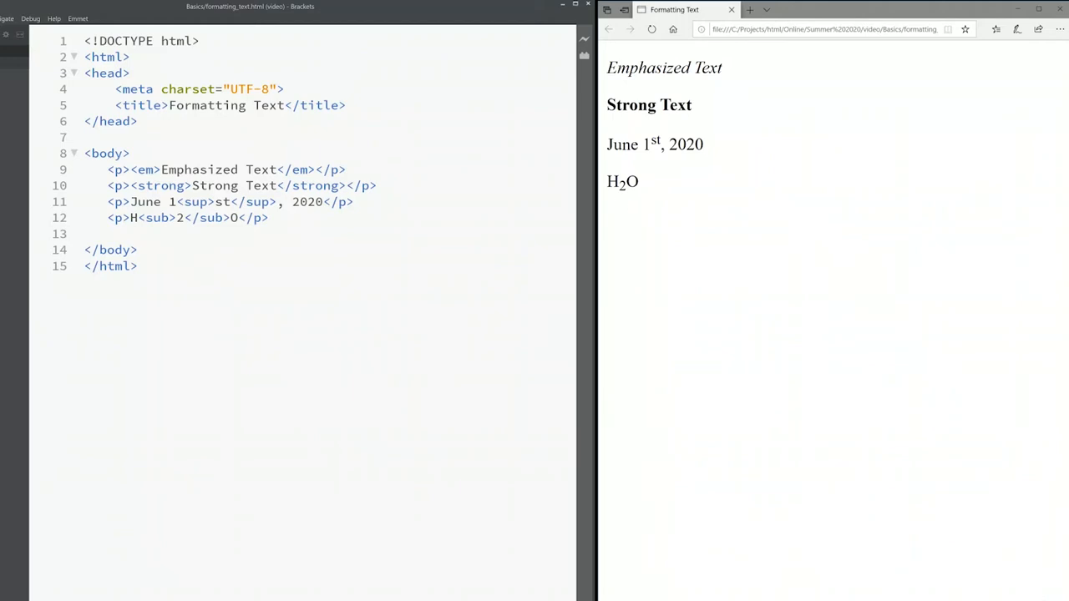
# Expand a new paragraph and type 'Strick through text' into it
pyautogui.write('p')
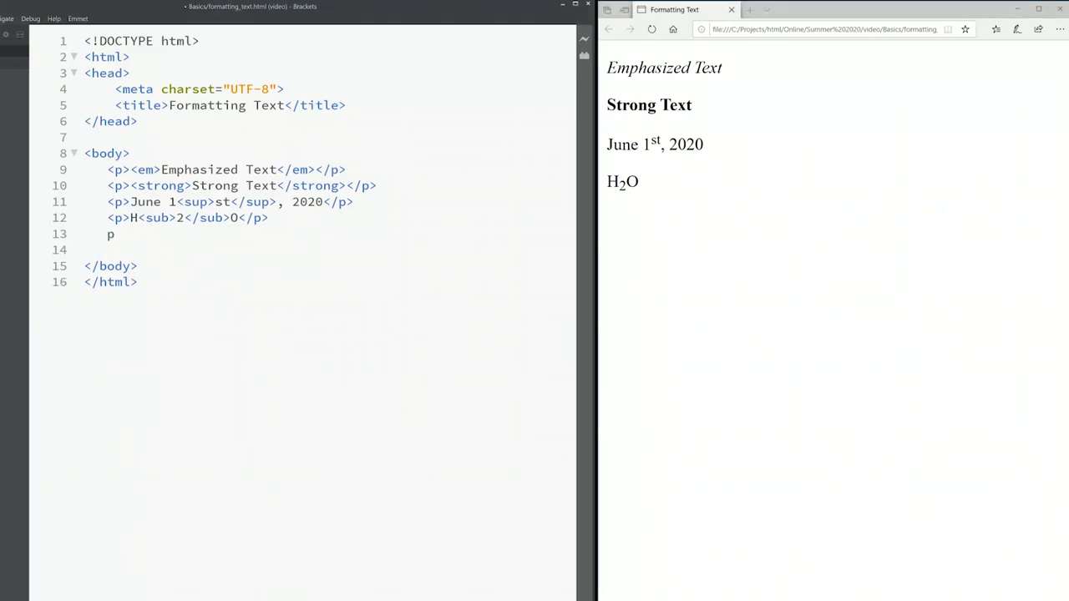
pyautogui.write('<></p>')
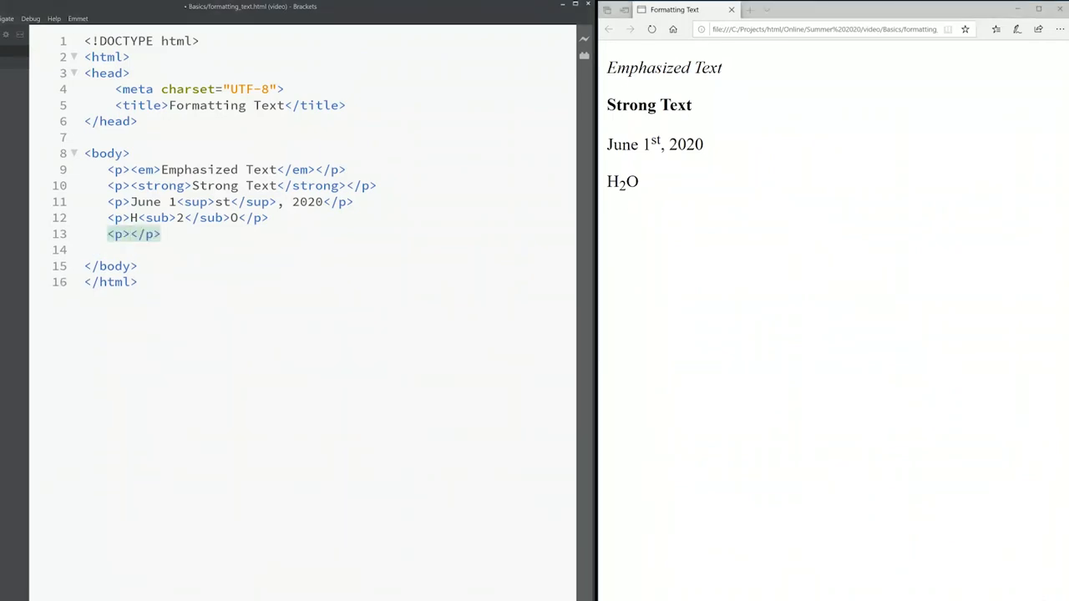
pyautogui.write('T')
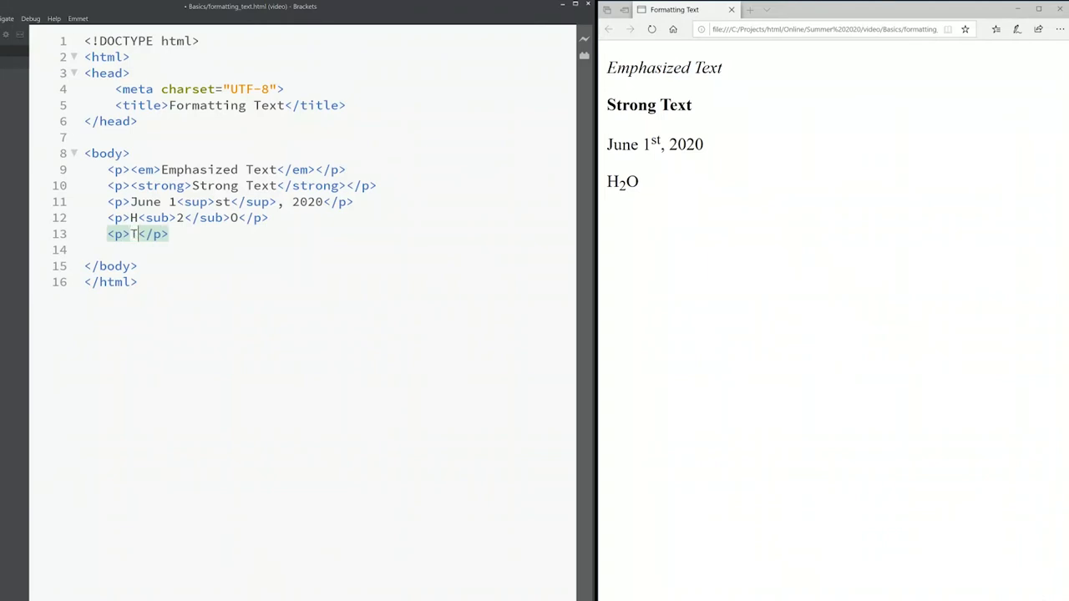
pyautogui.press('Backspace')
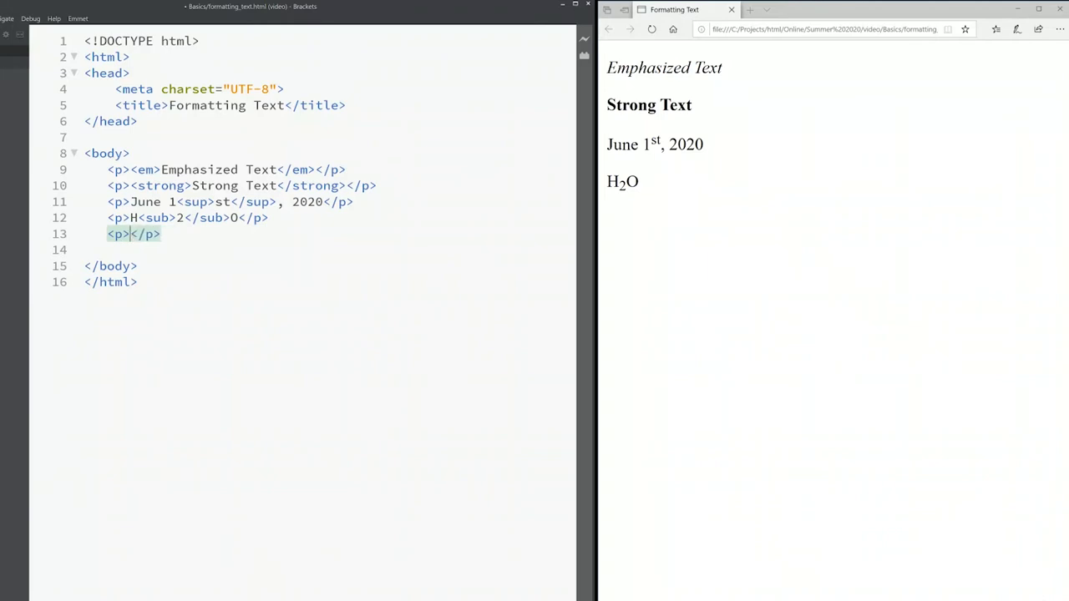
pyautogui.write('Strick')
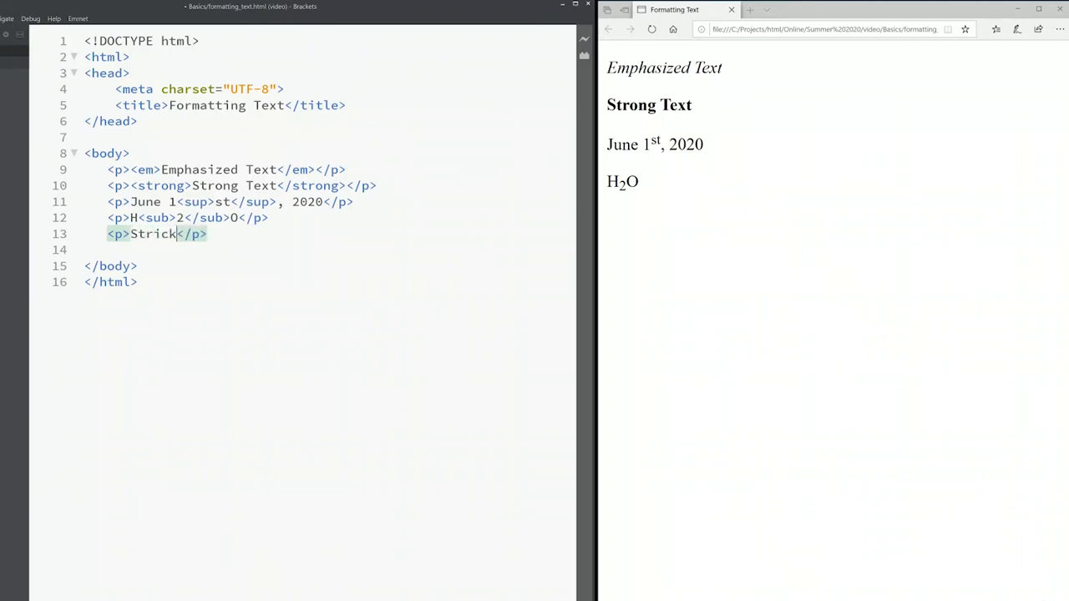
pyautogui.write('through text')
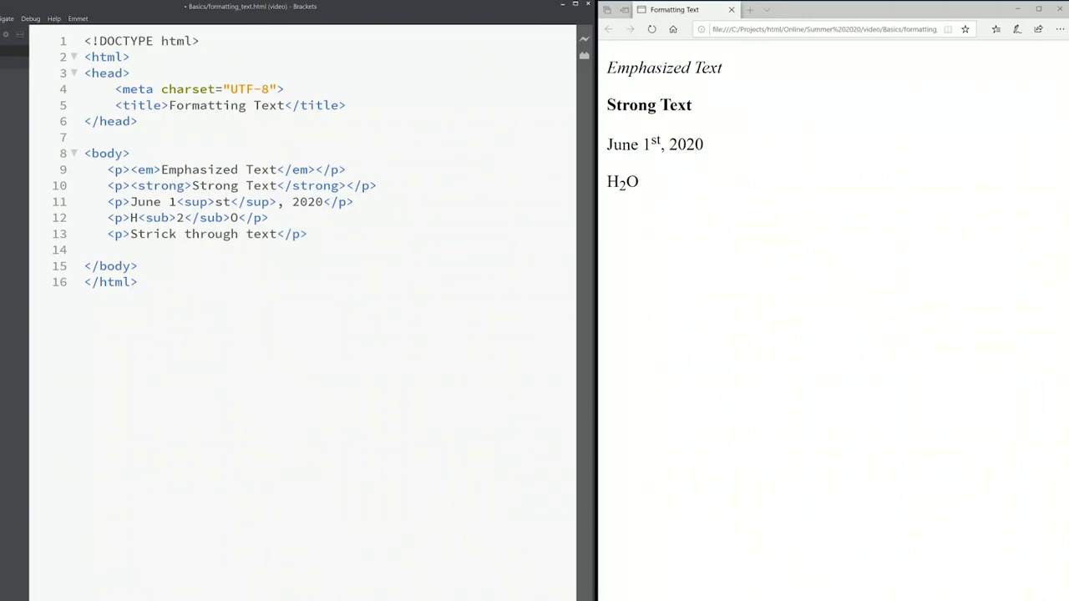
# Wrap 'Strick through text' in del tags, refresh the preview, and start a new paragraph
pyautogui.click(138, 281)
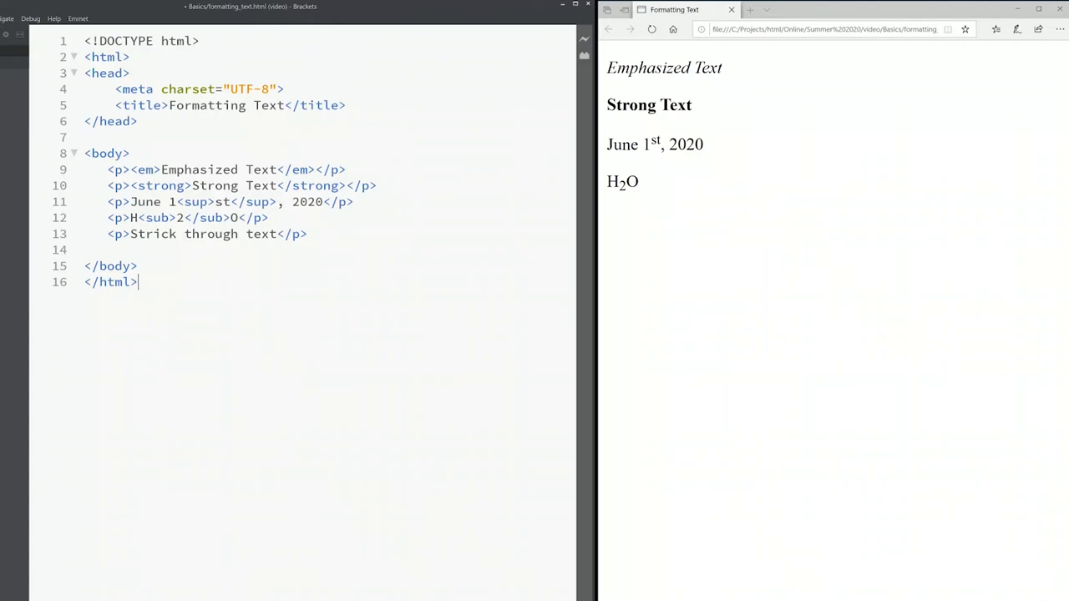
pyautogui.click(131, 234)
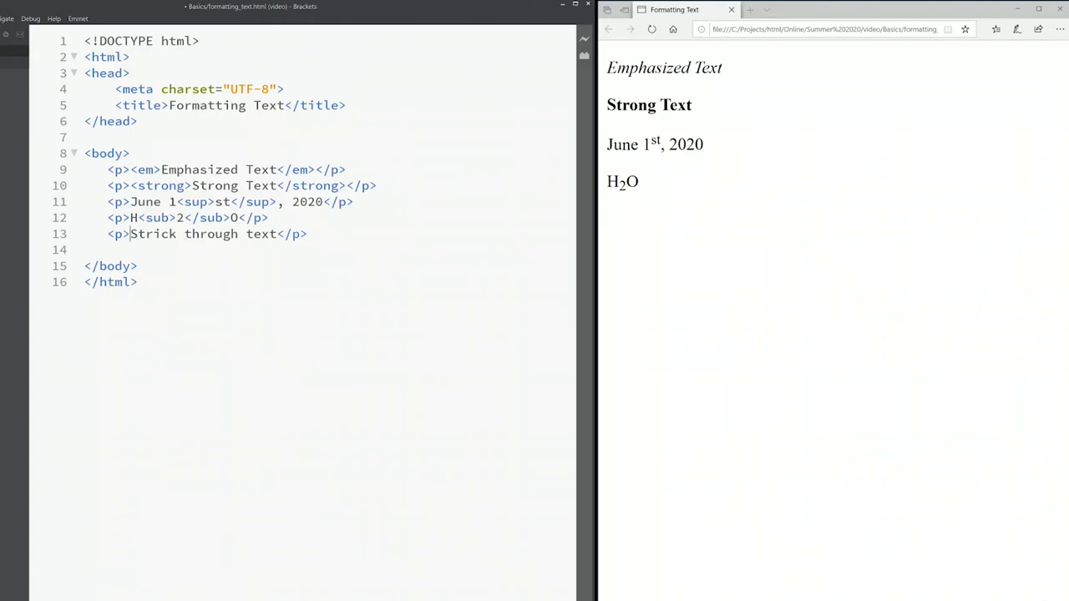
pyautogui.write('<del></del>')
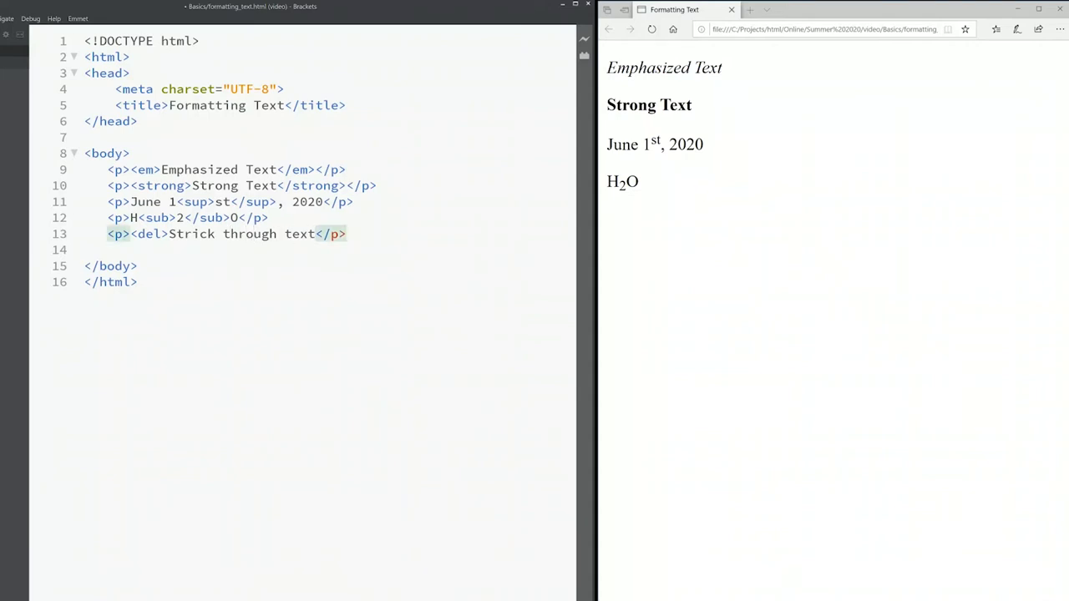
pyautogui.write('</del></')
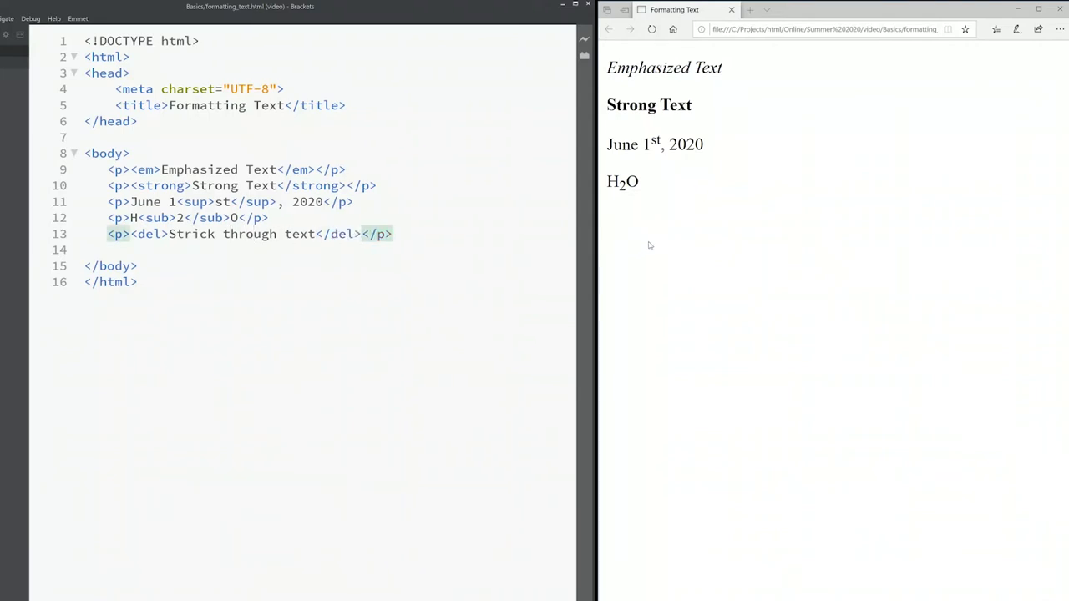
pyautogui.click(652, 29)
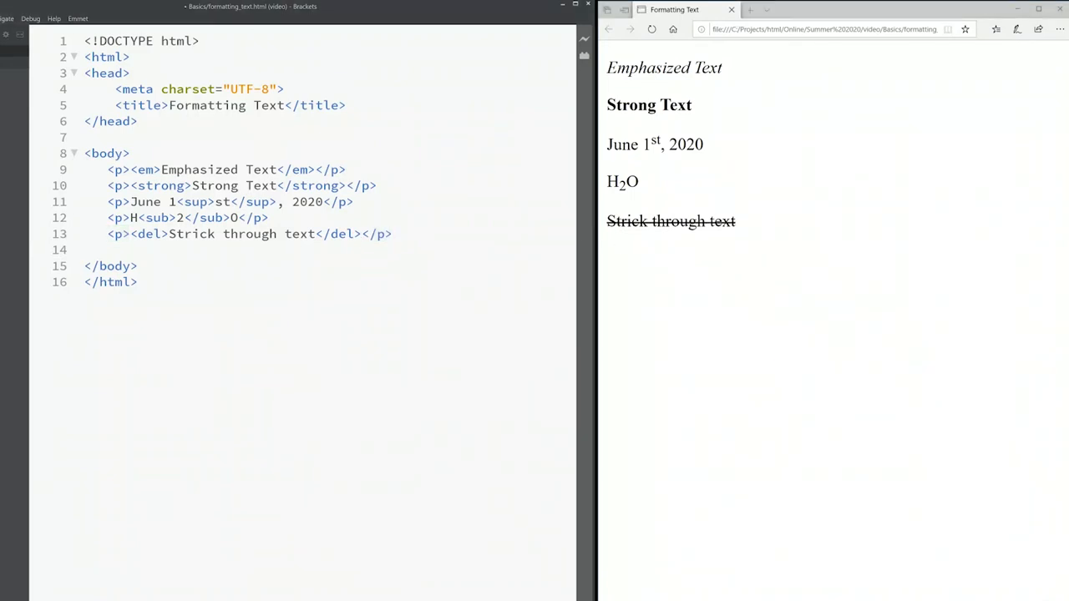
pyautogui.write('p></p>')
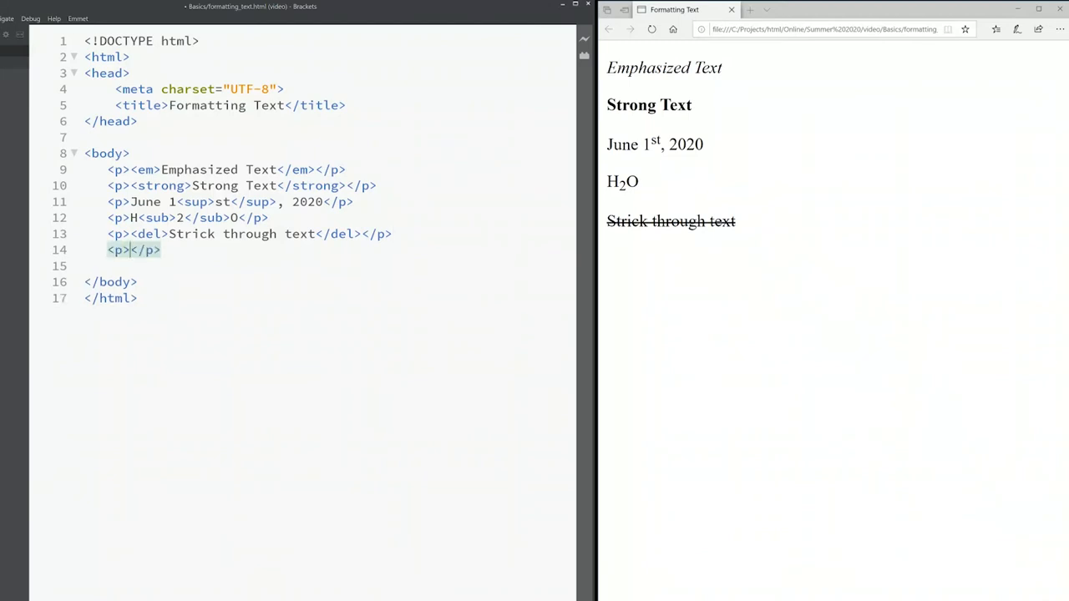
# Type 'Original price $9.99' with $9.99 wrapped in del tags
pyautogui.write('Ori')
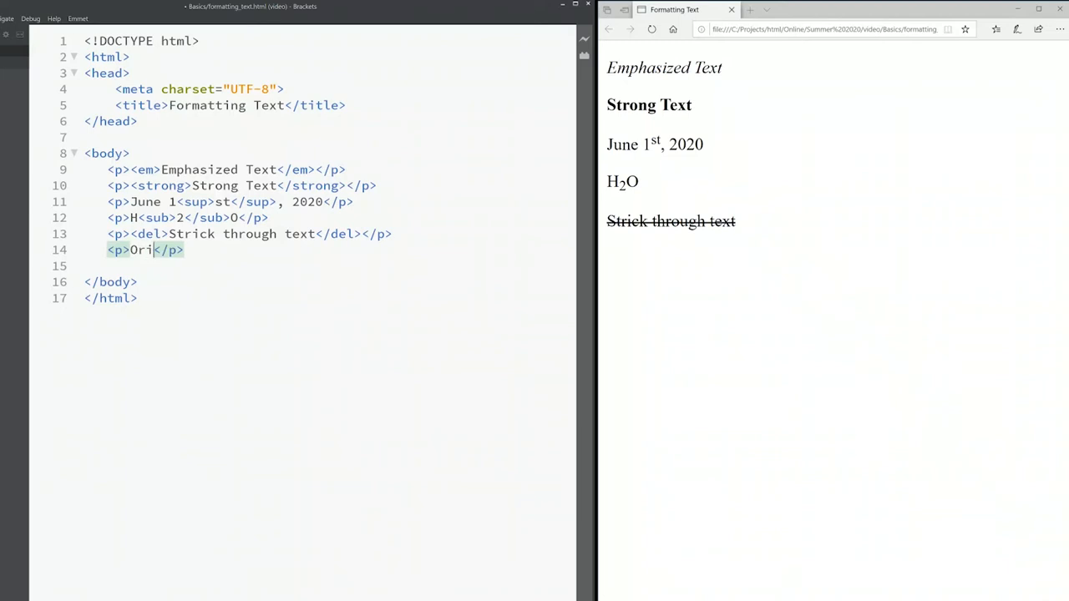
pyautogui.write('ginal pr')
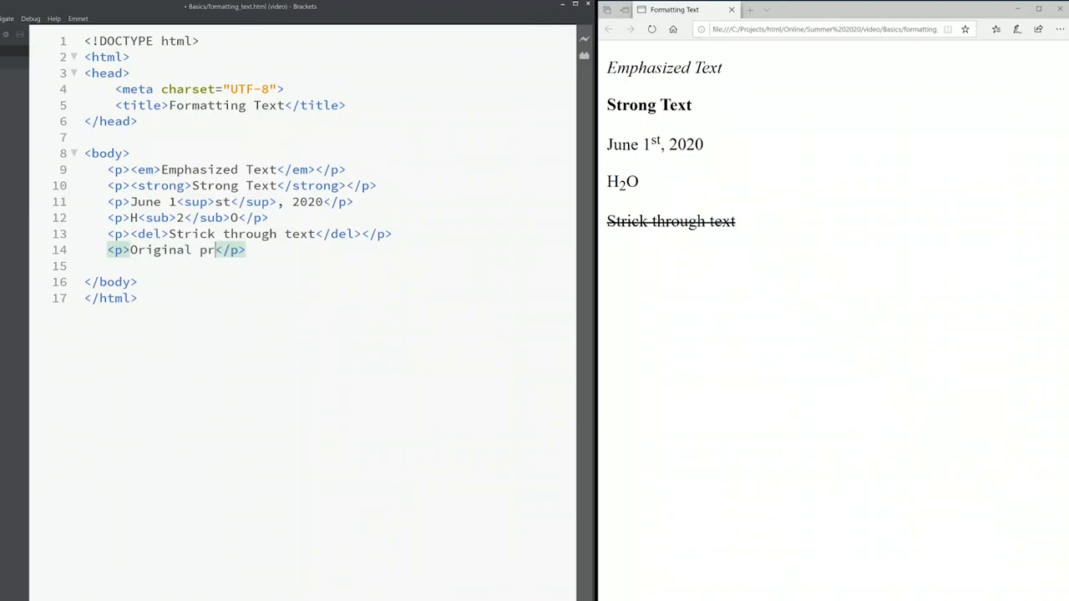
pyautogui.write('ice')
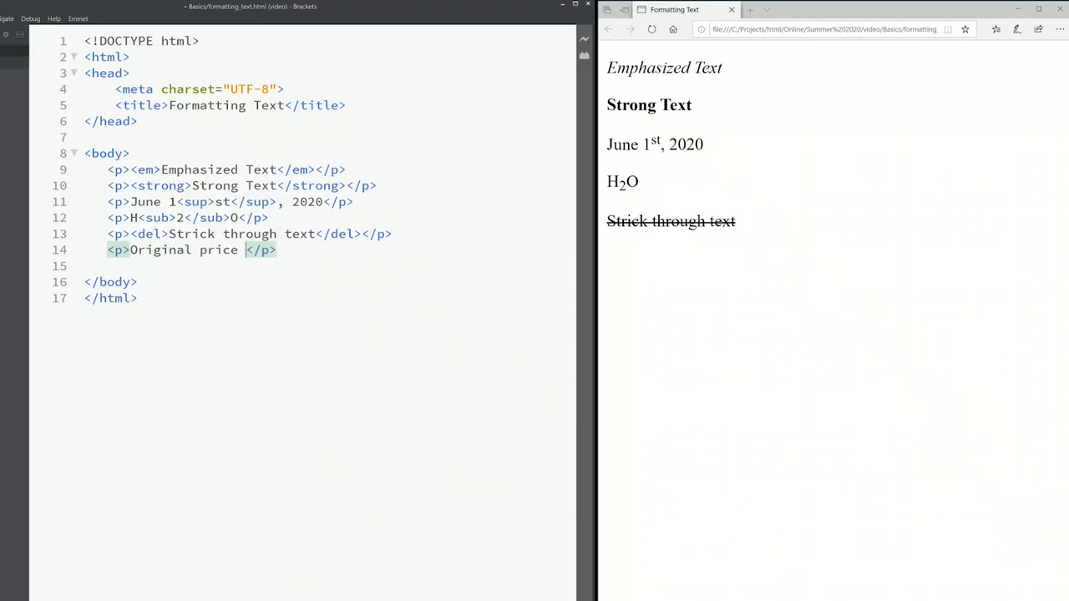
pyautogui.write('$9.')
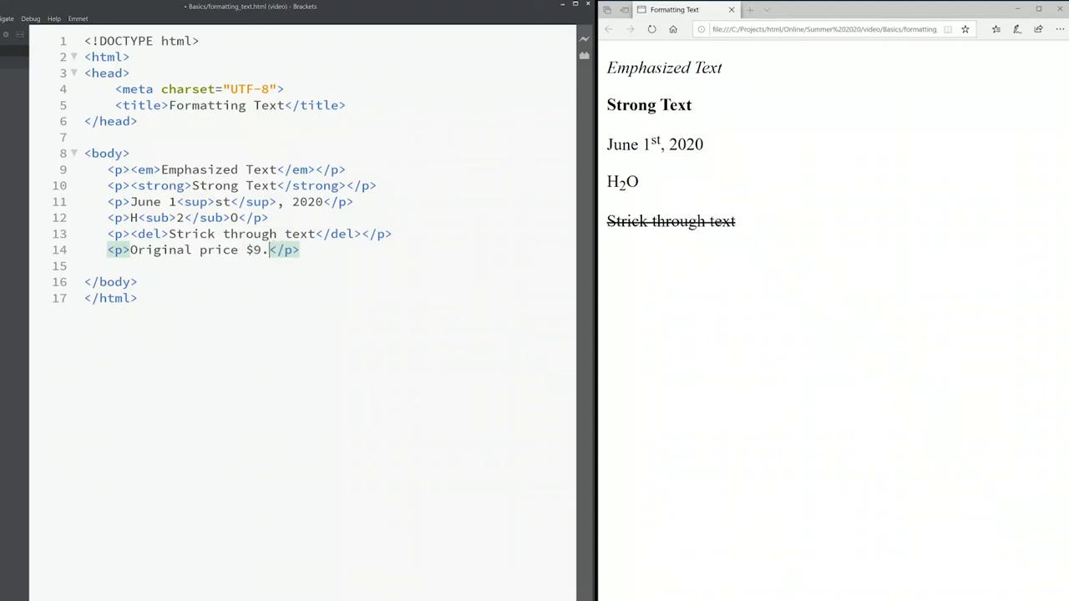
pyautogui.write('99')
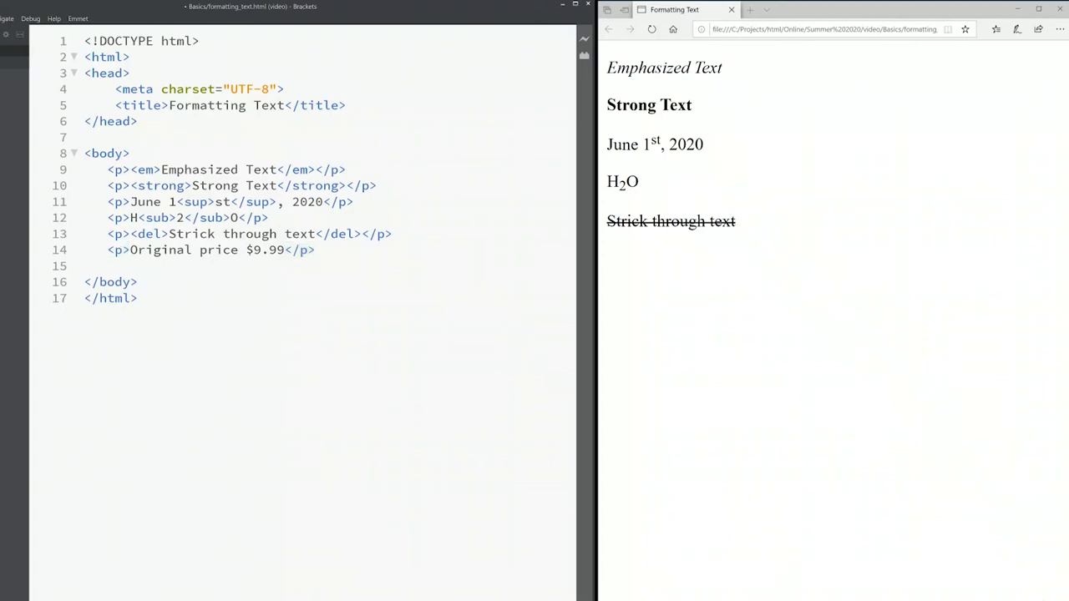
pyautogui.write('<del')
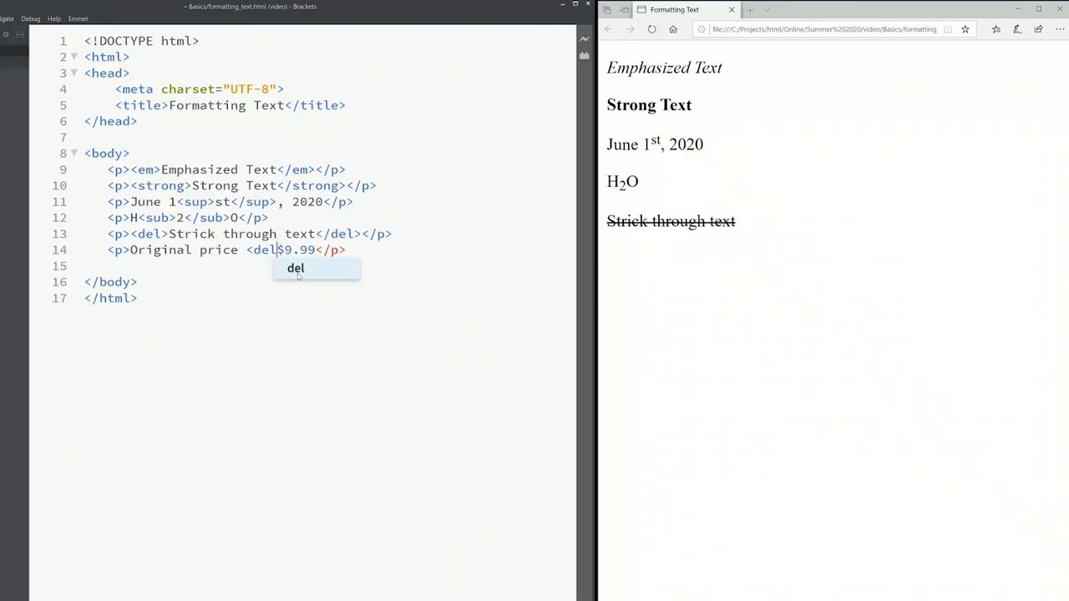
pyautogui.press('Tab')
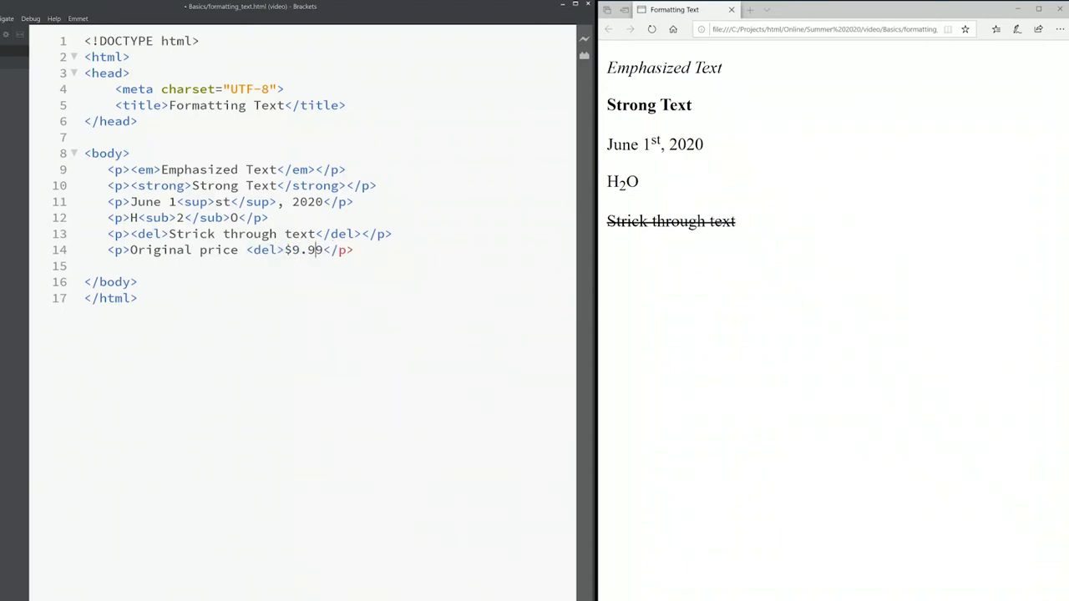
pyautogui.write('</del></')
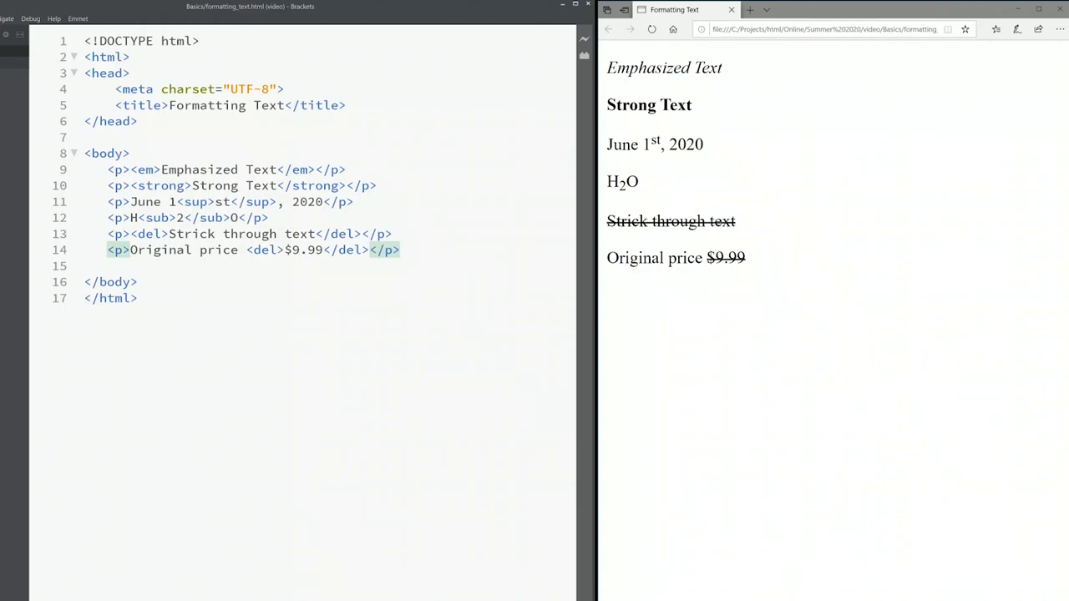
# Finish the sentence with '. One sale for $7.99' and begin another paragraph
pyautogui.click(369, 250)
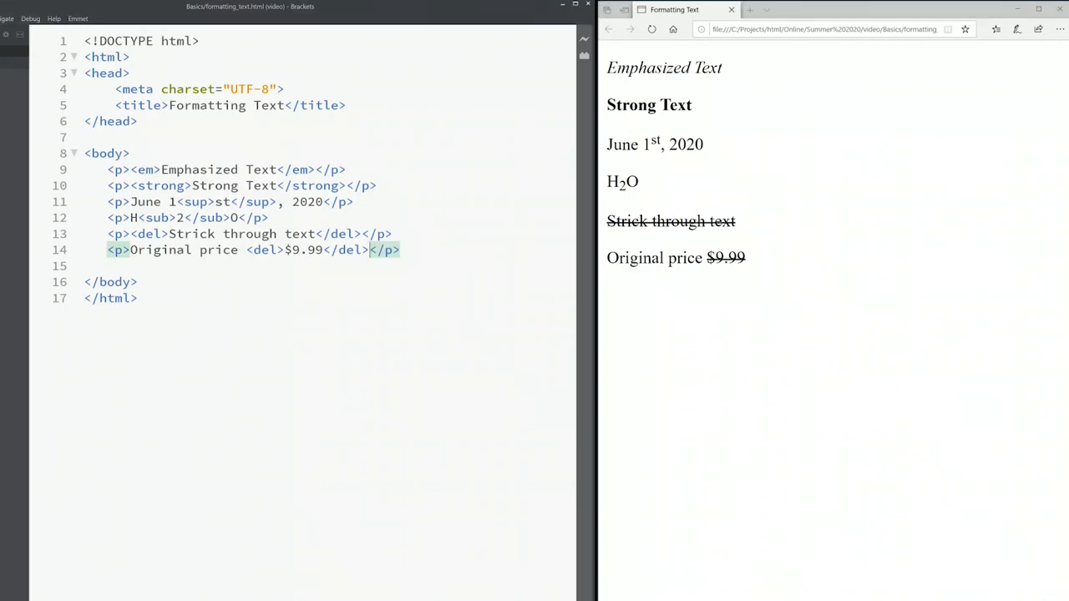
pyautogui.write('.')
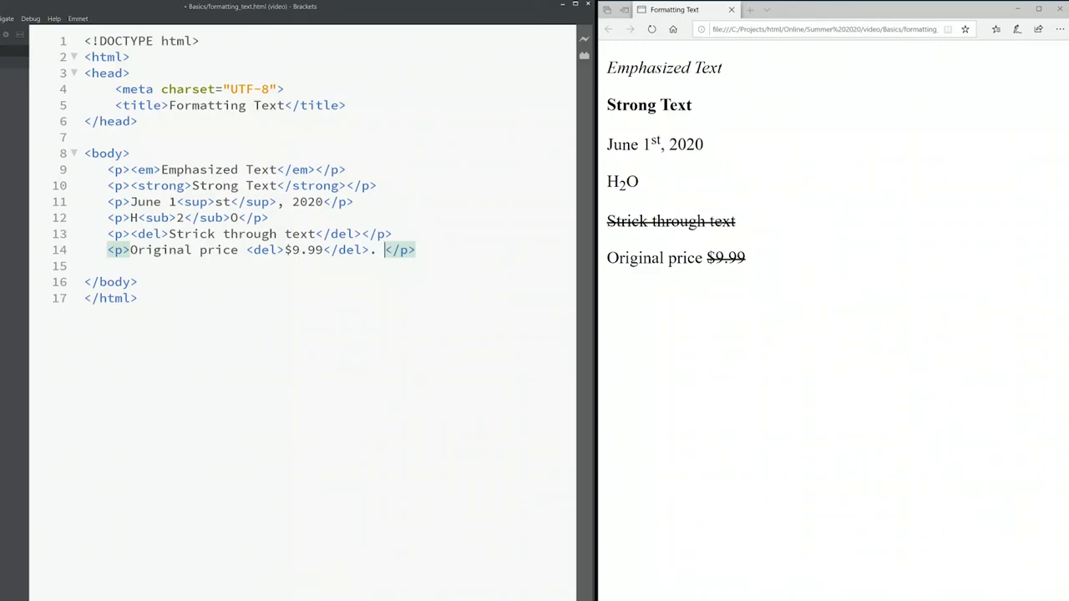
pyautogui.write('Onsale')
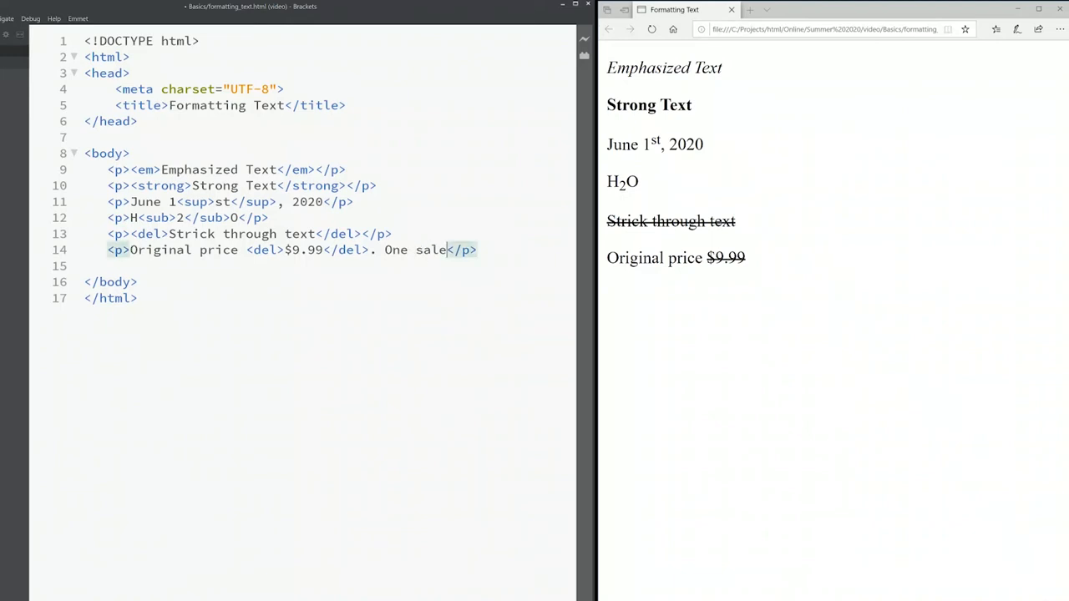
pyautogui.write('for')
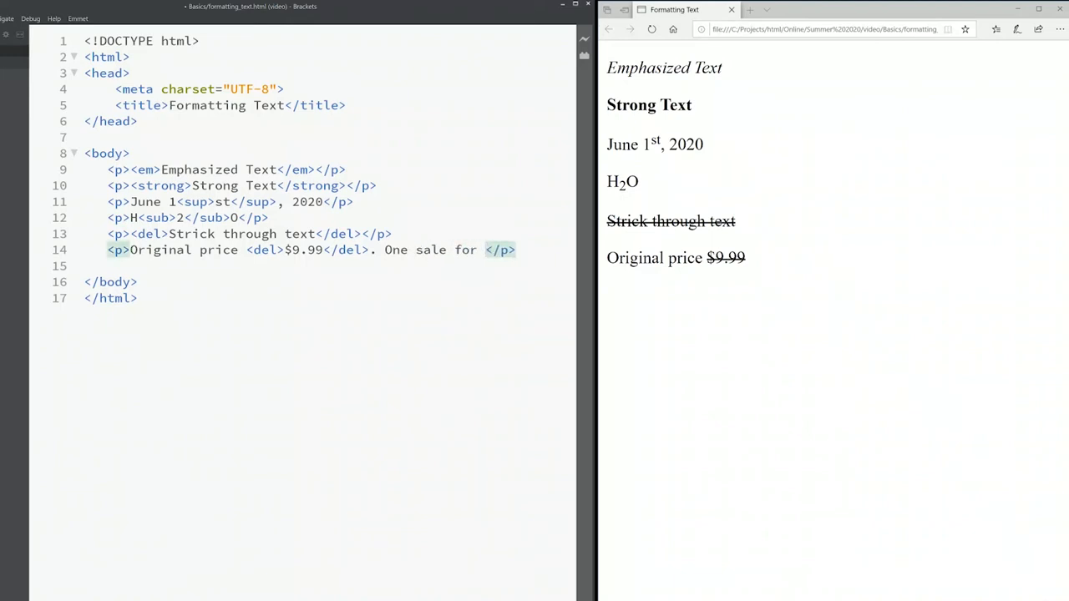
pyautogui.write('$7.')
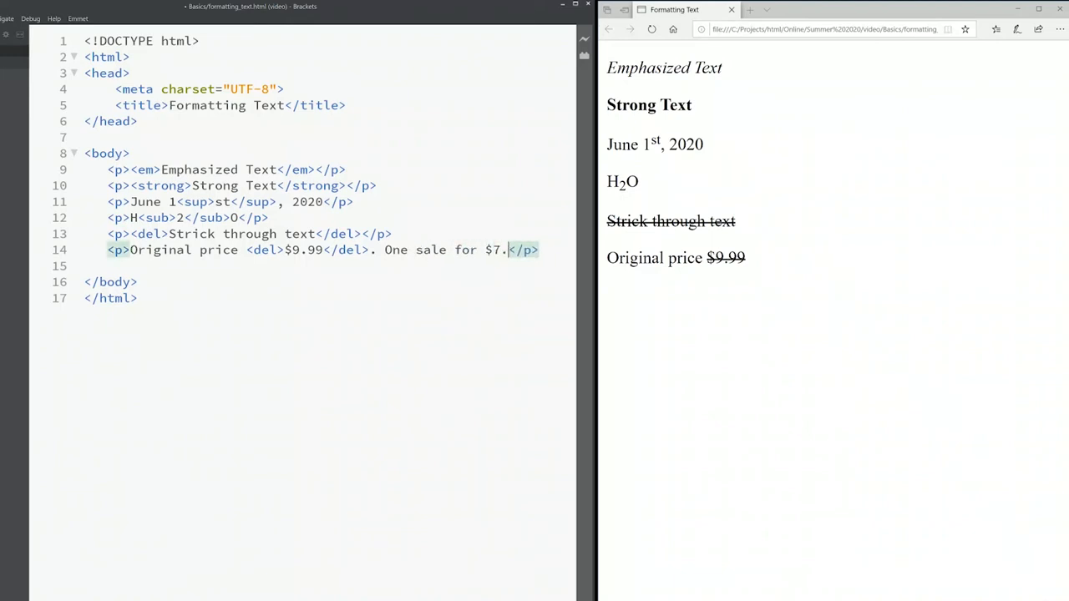
pyautogui.write('99')
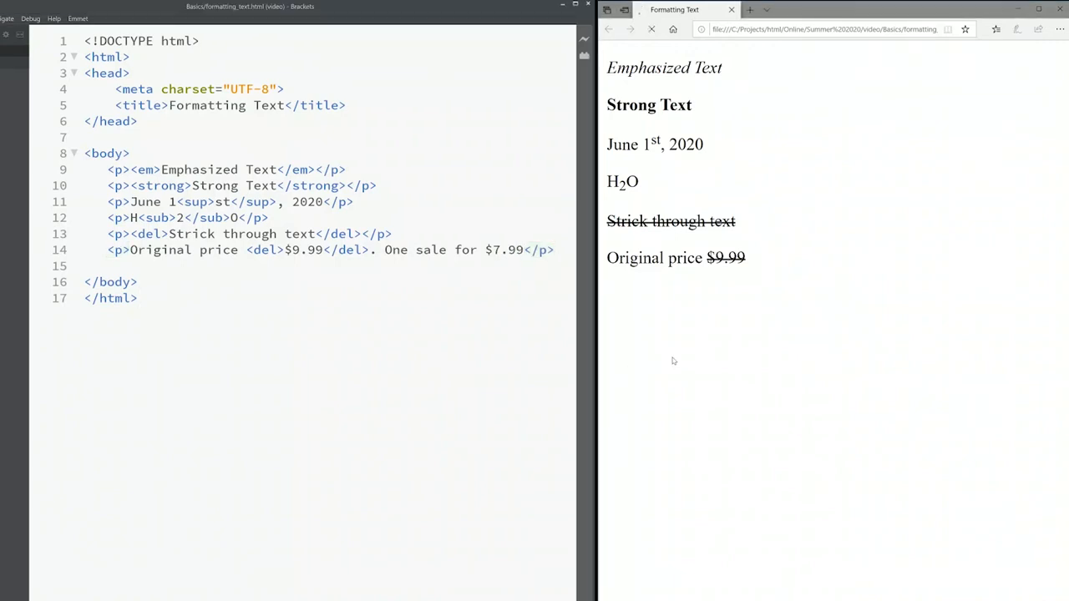
pyautogui.write('p')
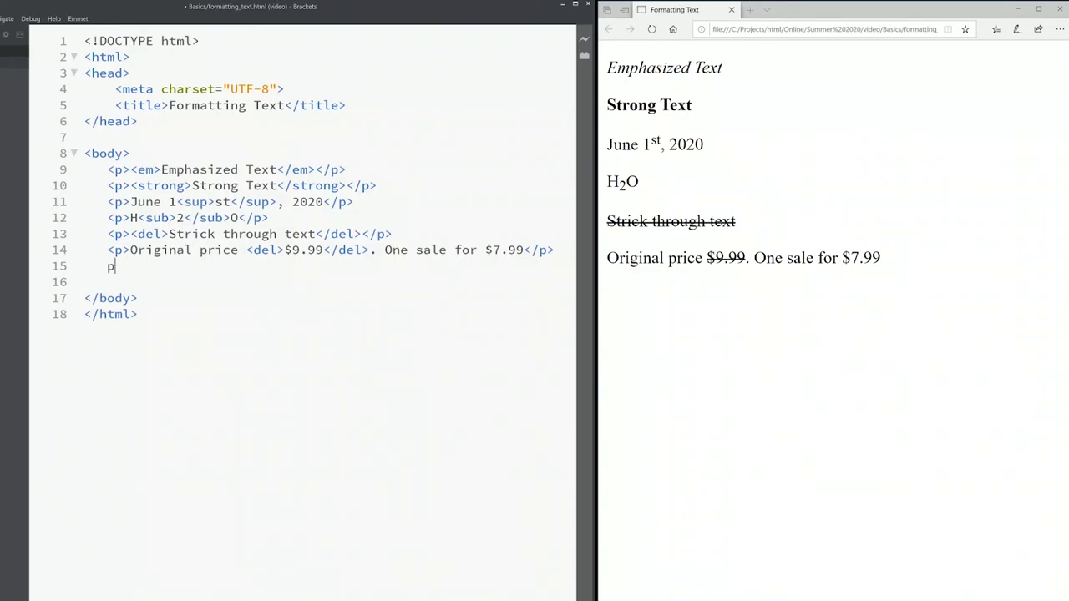
# Finish the Small font size paragraph with small tags and add an empty paragraph below
pyautogui.press('Backspace')
pyautogui.write('<p>S</p>')
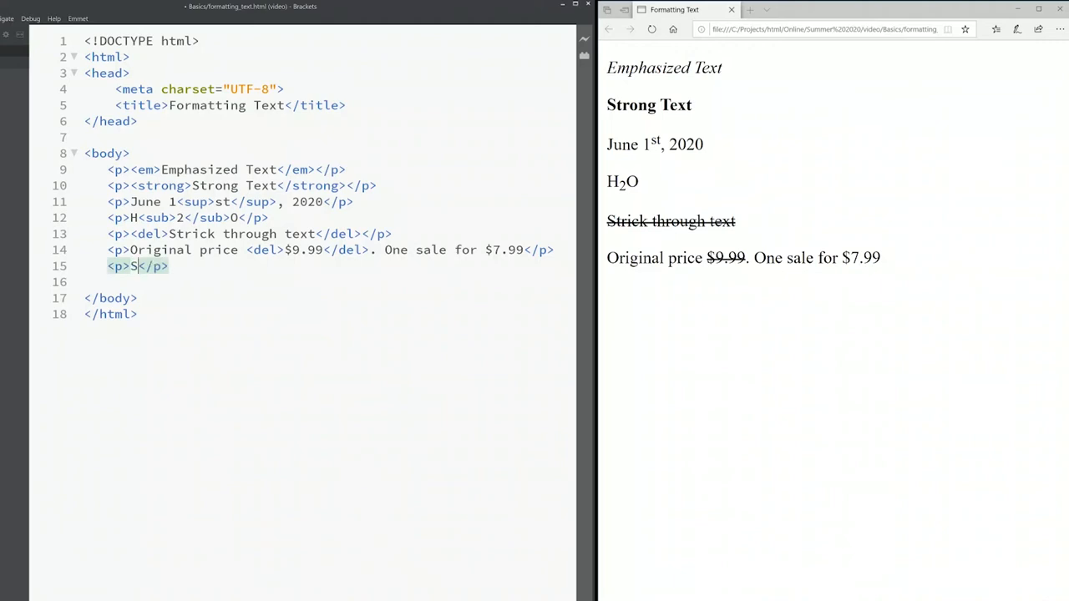
pyautogui.write('mall font size')
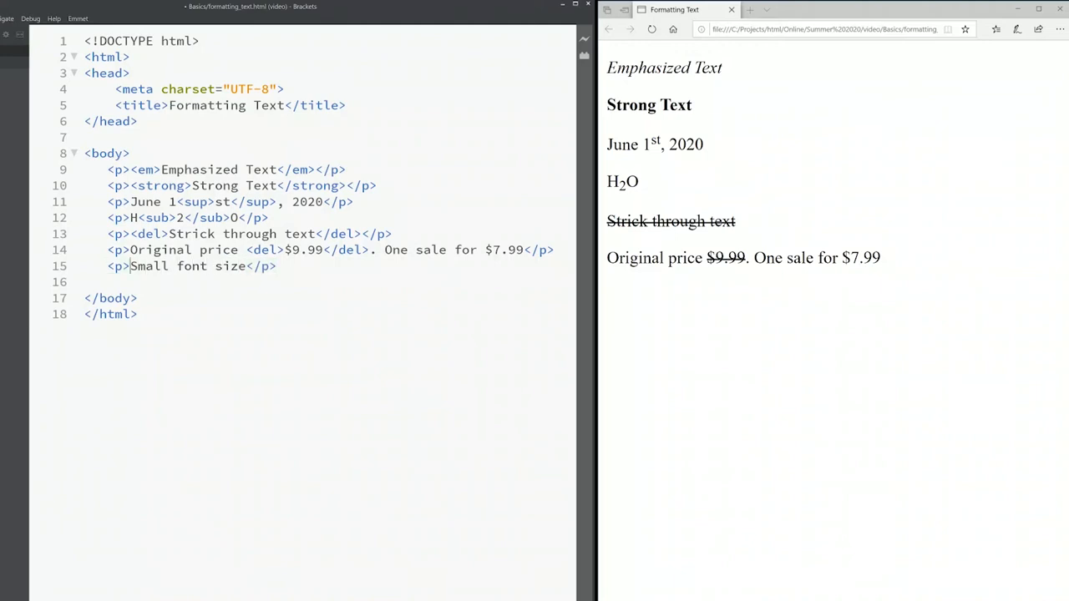
pyautogui.write('<small')
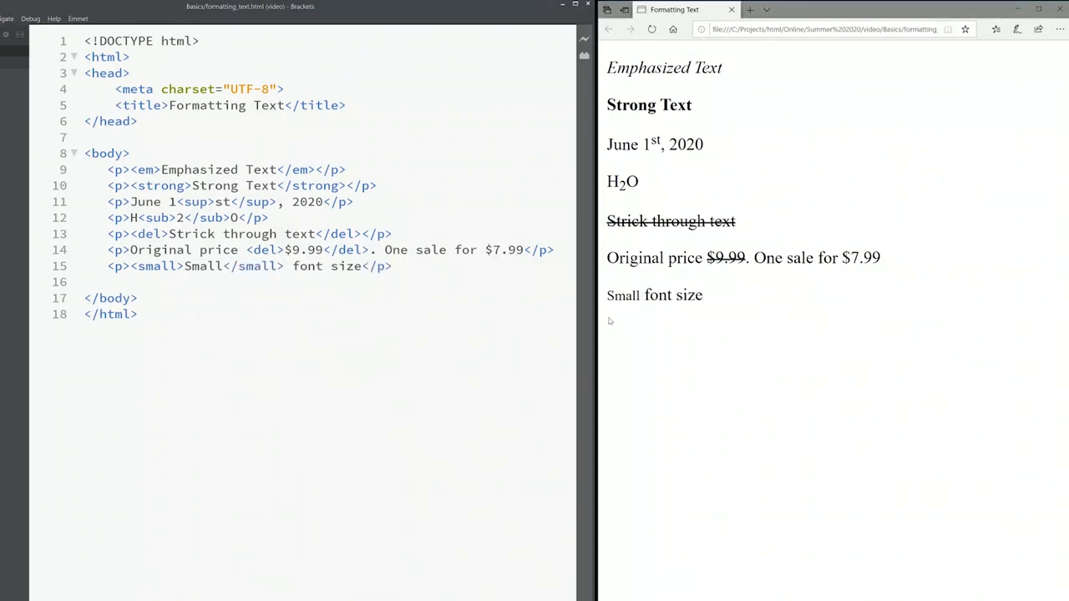
pyautogui.moveTo(676, 325)
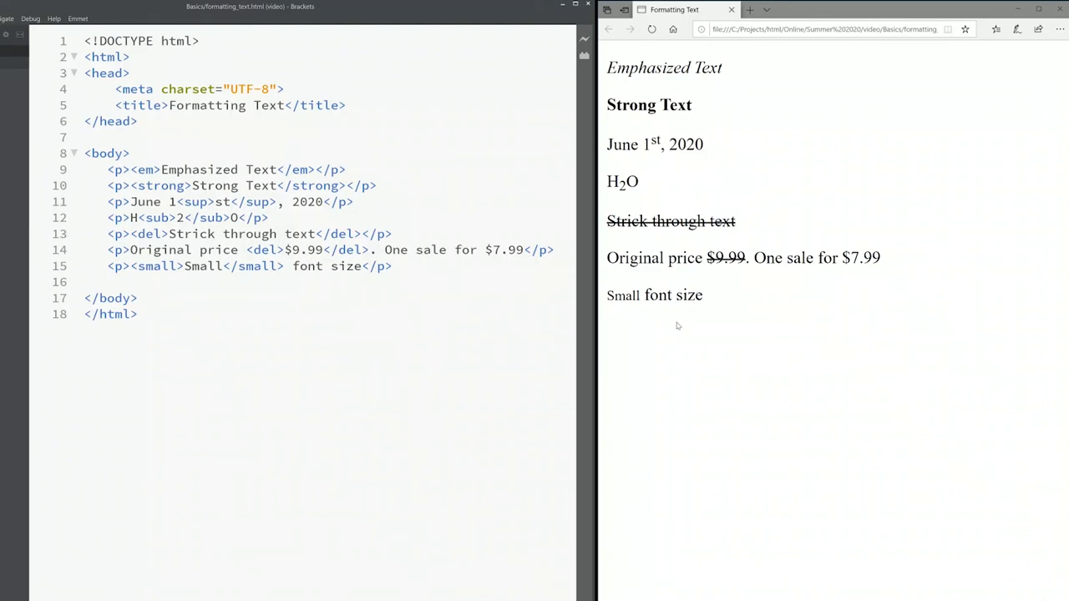
pyautogui.moveTo(716, 295)
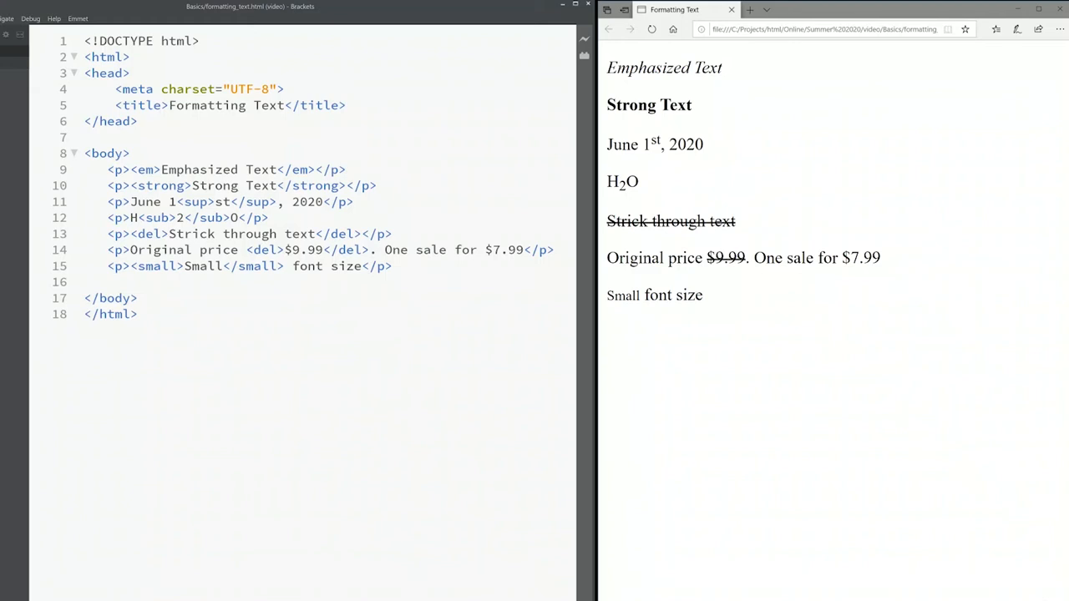
pyautogui.click(392, 266)
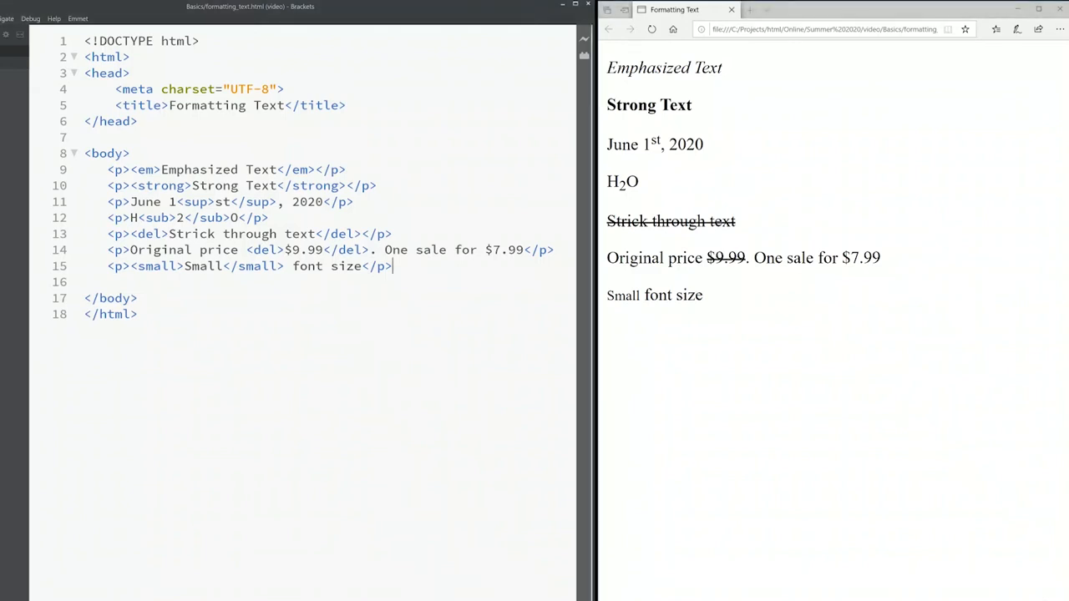
pyautogui.write('p></p>')
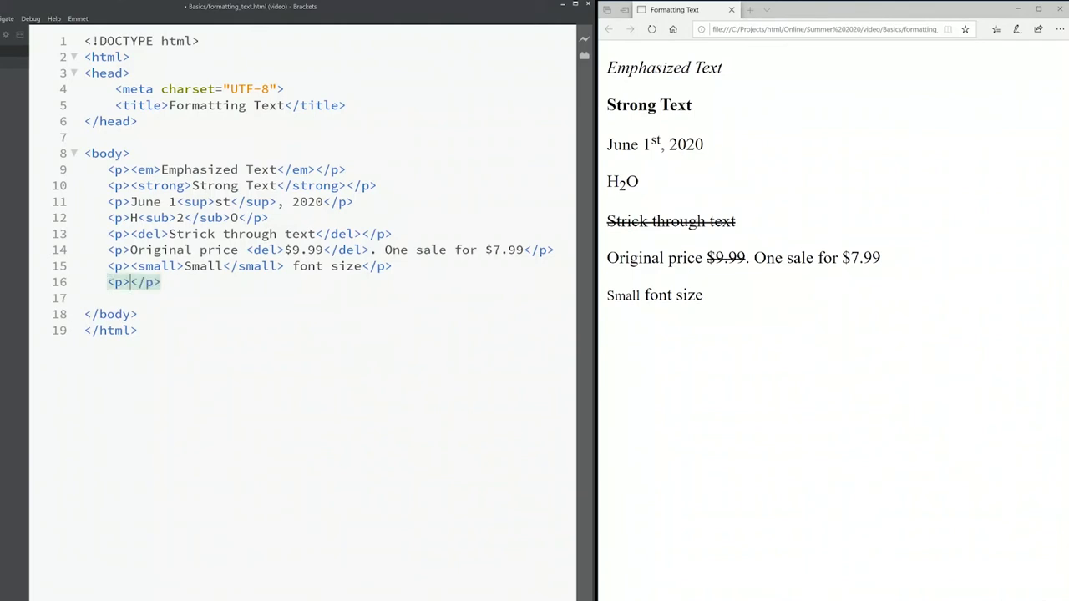
# Add 'Hightlight the text' with Hightlight in mark tags, then start a new line
pyautogui.write('Hig')
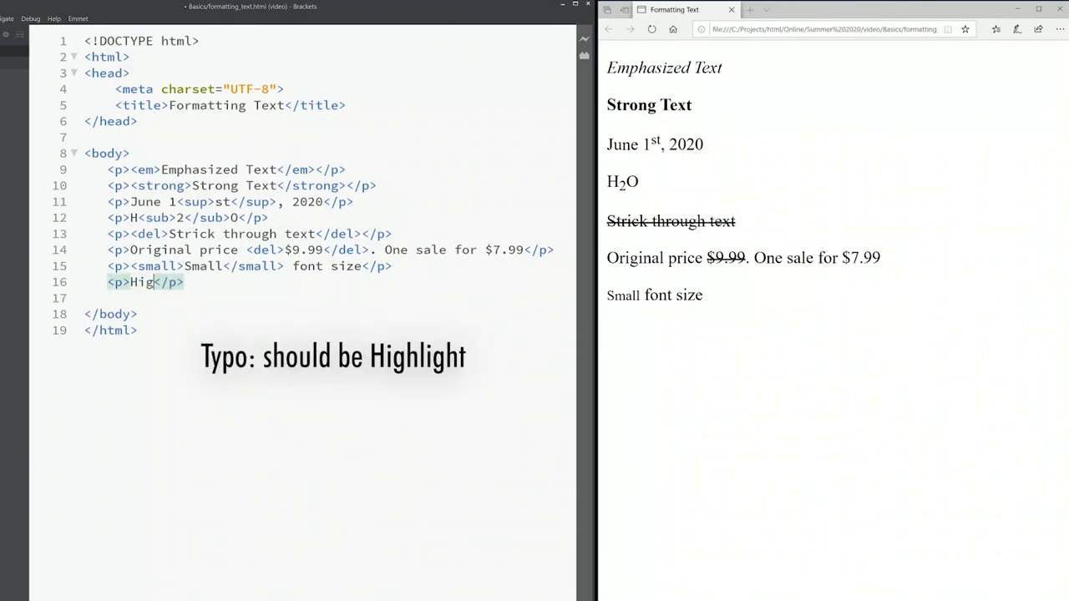
pyautogui.write('hlight t')
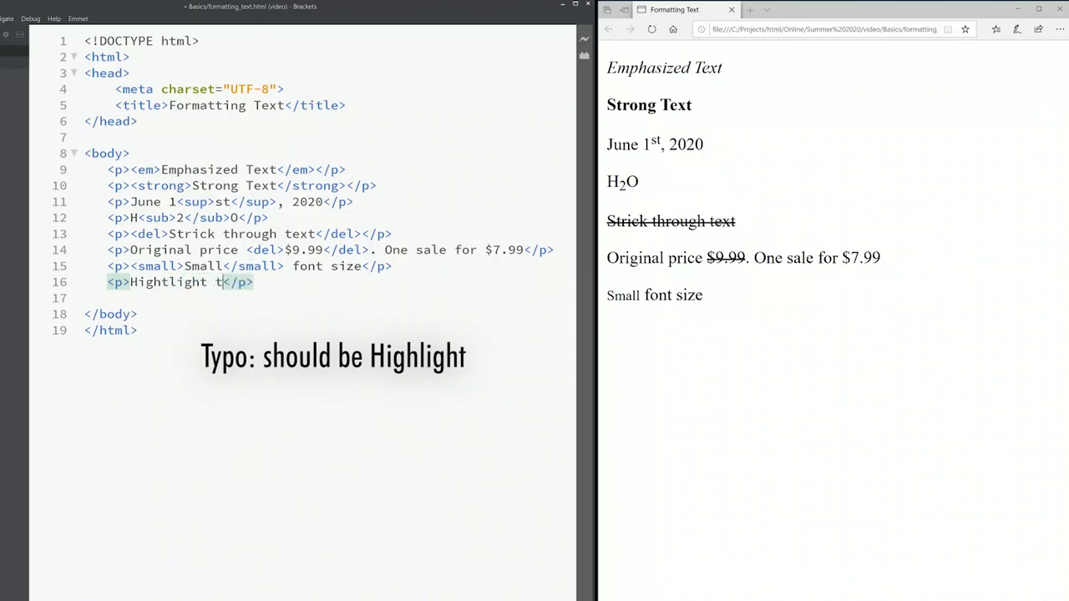
pyautogui.write('he text')
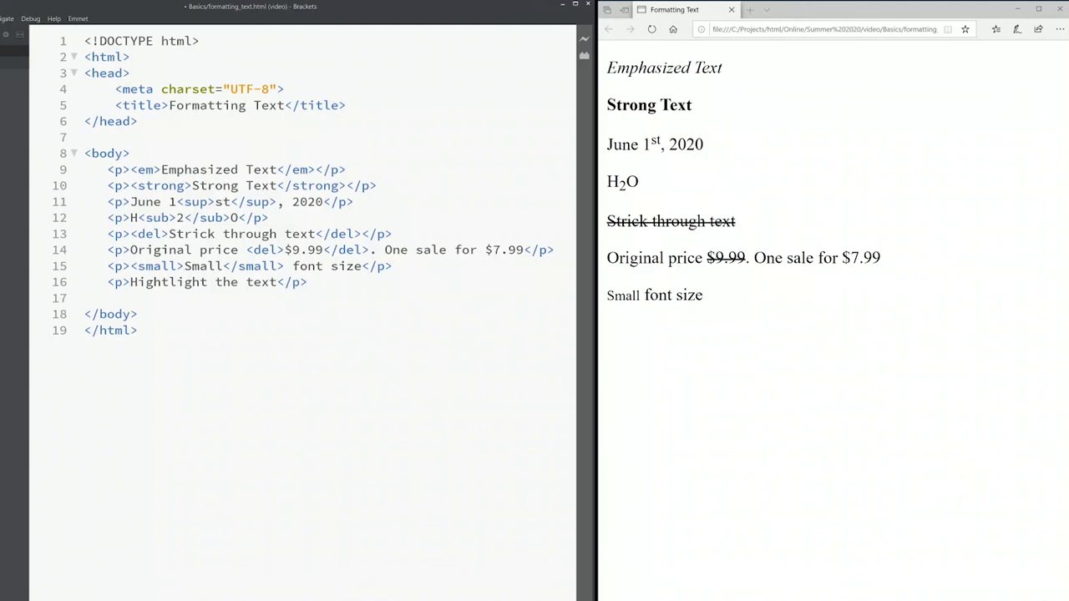
pyautogui.click(130, 282)
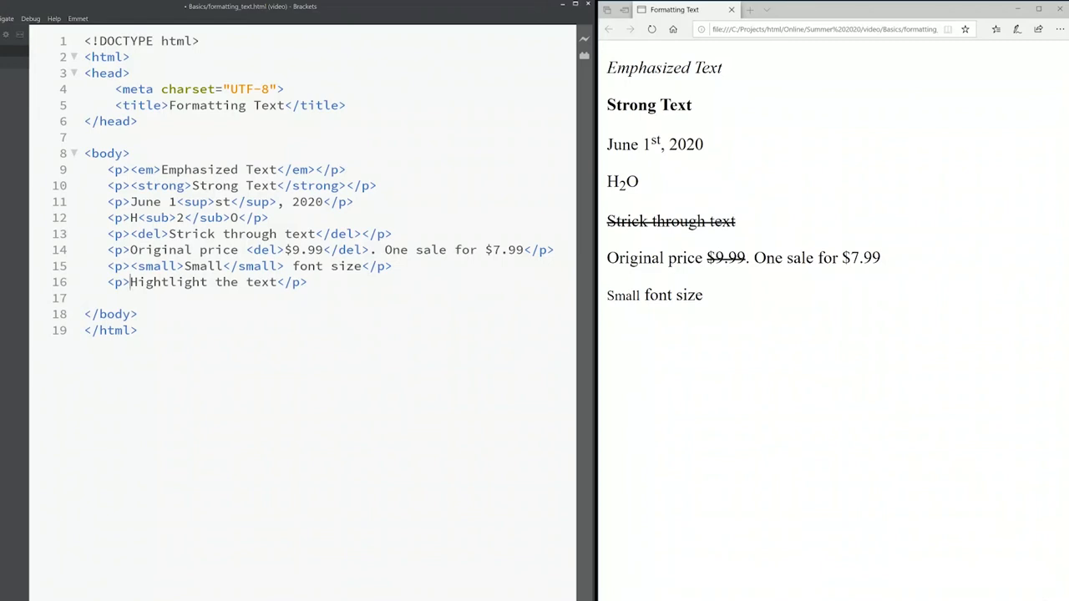
pyautogui.write('<mark')
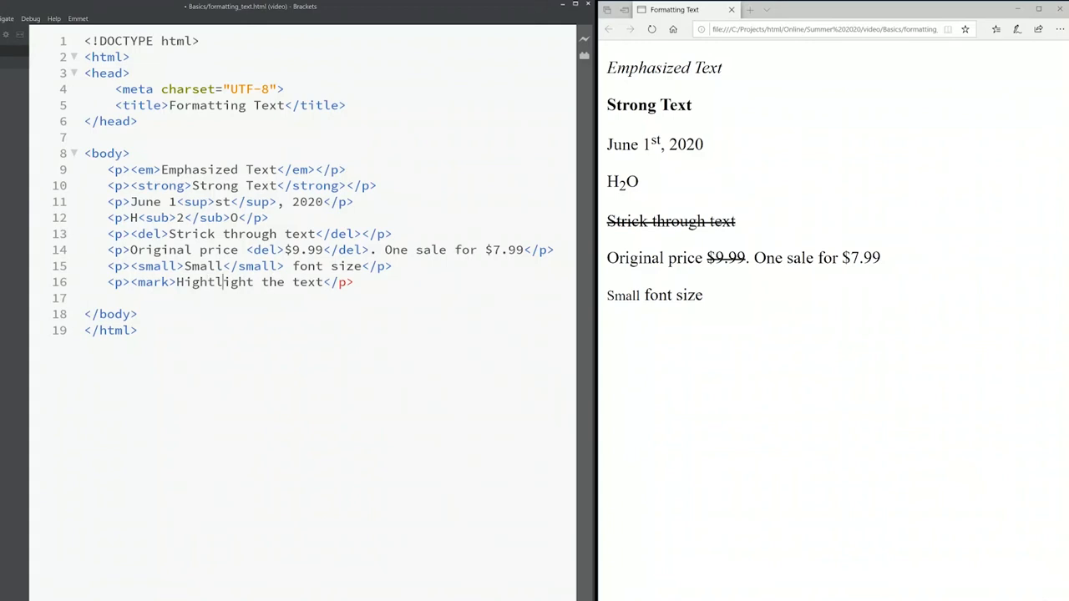
pyautogui.write('</mark>')
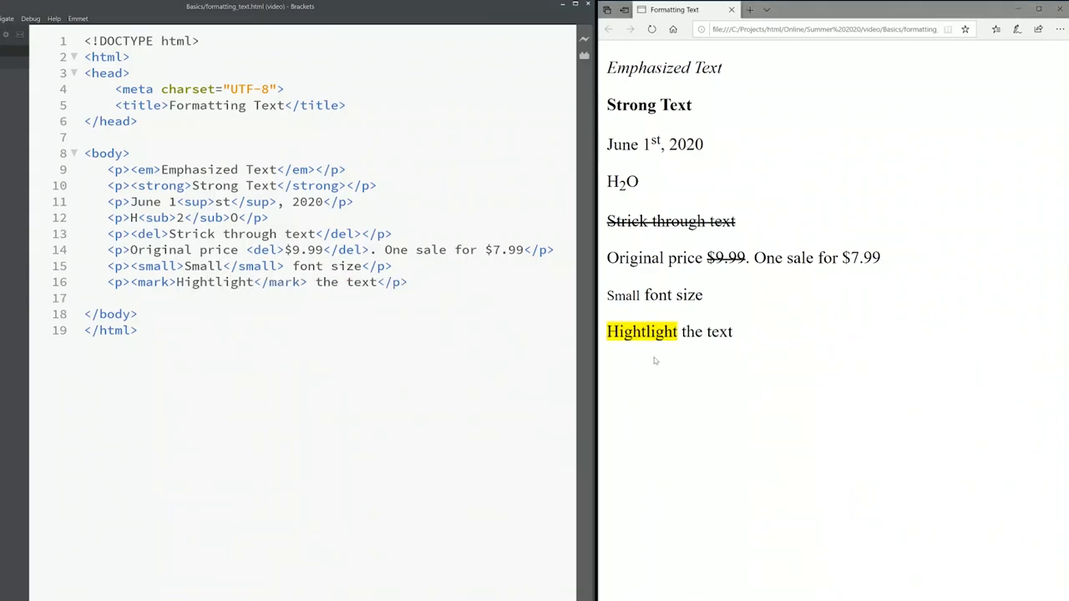
pyautogui.moveTo(650, 362)
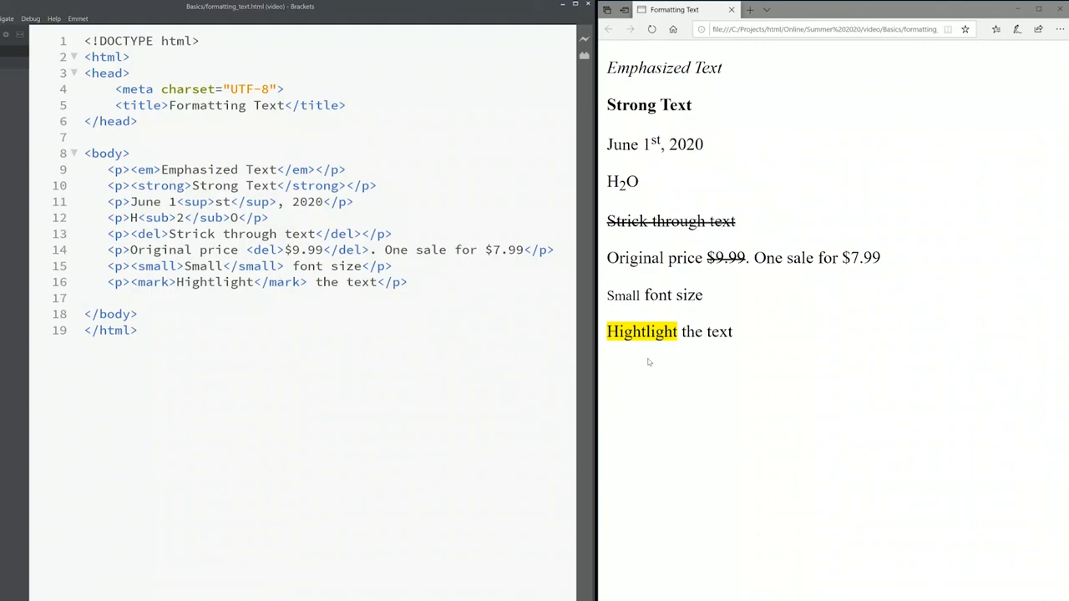
pyautogui.moveTo(623, 359)
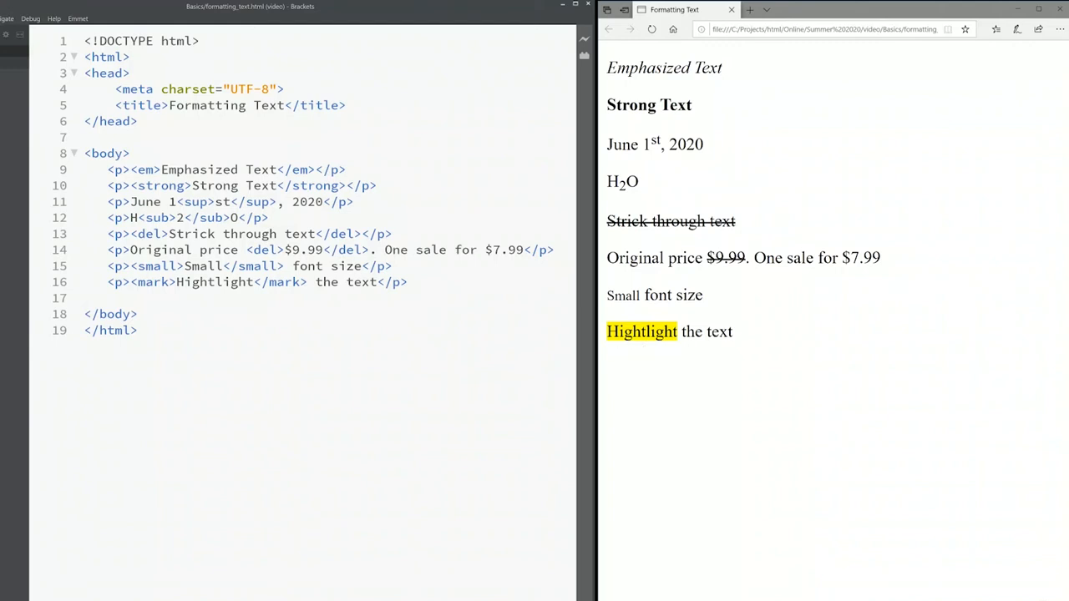
pyautogui.click(408, 281)
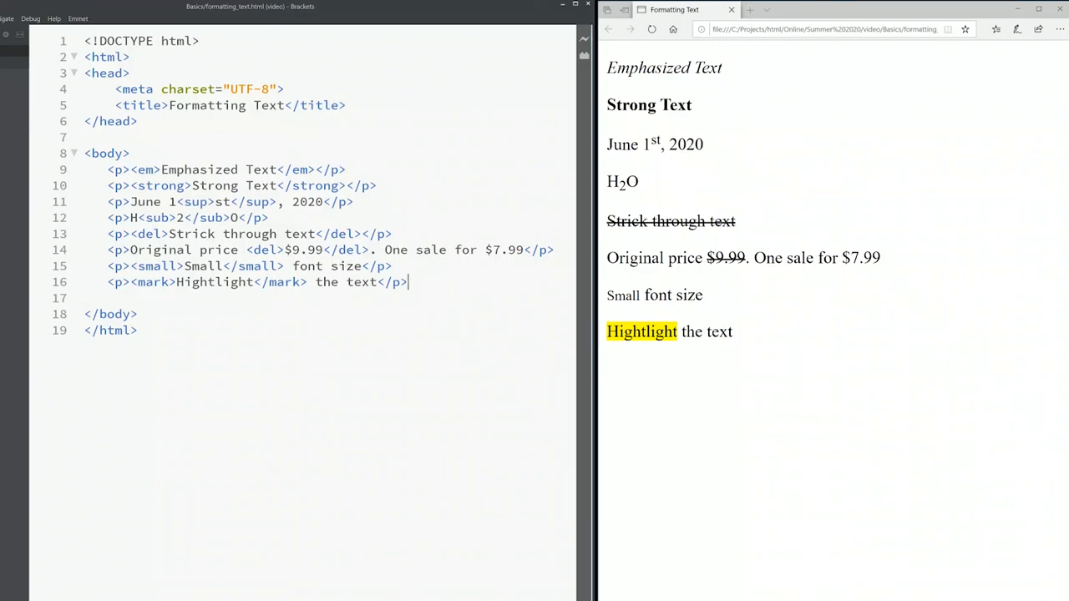
pyautogui.press('enter')
pyautogui.write('<p></p>')
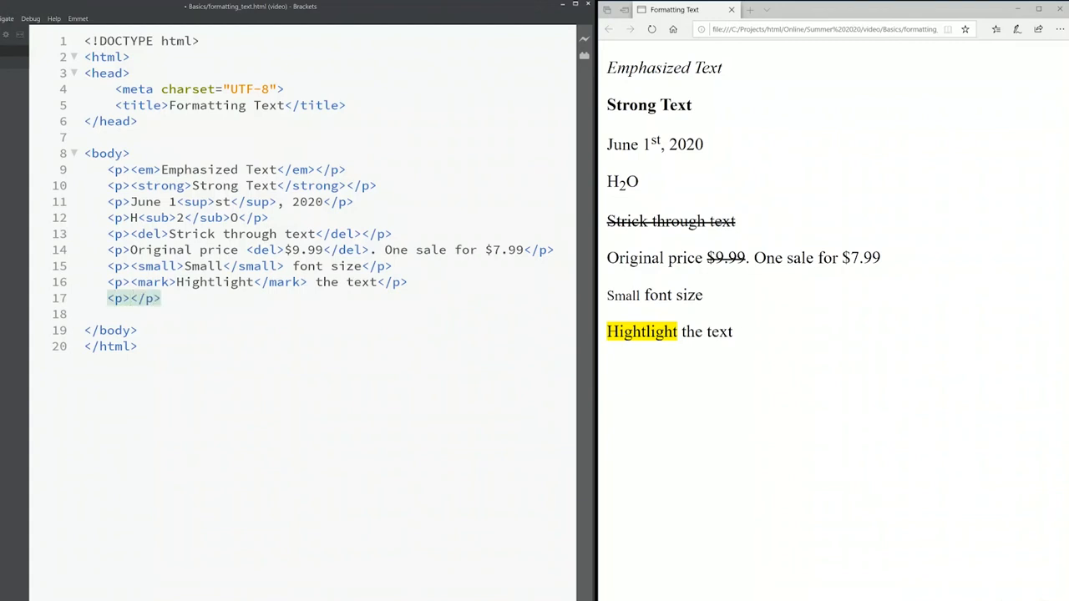
# Type 'Opening and closing quotations', try straight quotes, then switch to q tags
pyautogui.write('Opening and c')
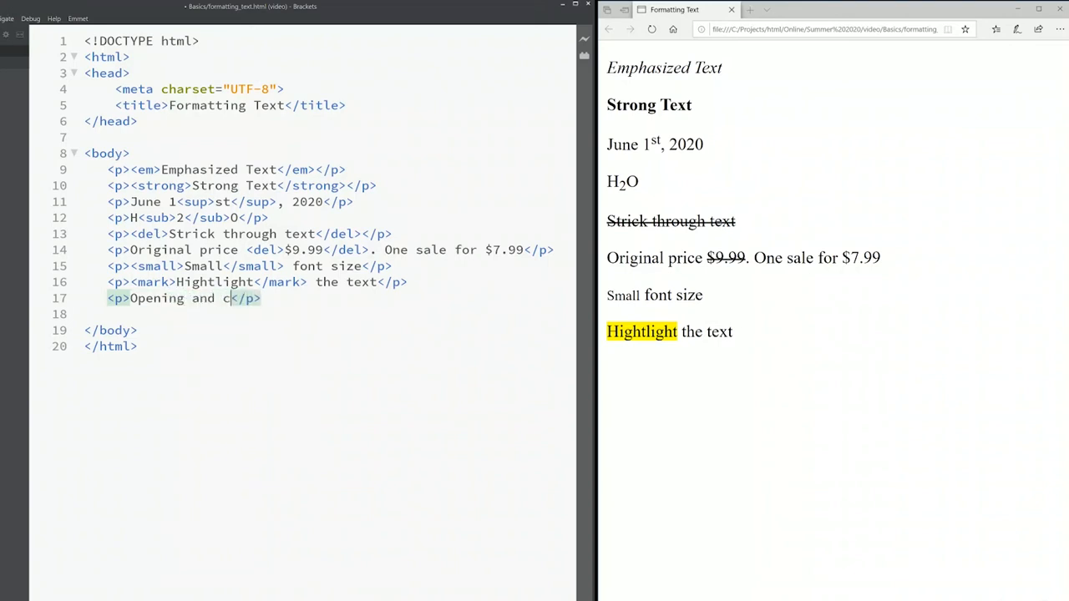
pyautogui.write('losing quo')
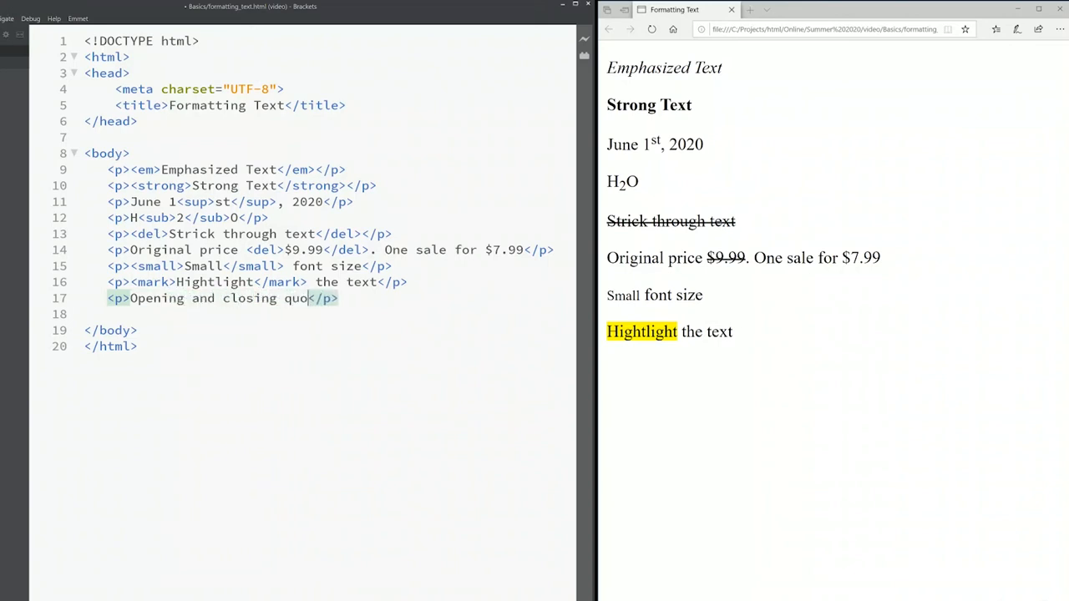
pyautogui.write('tations')
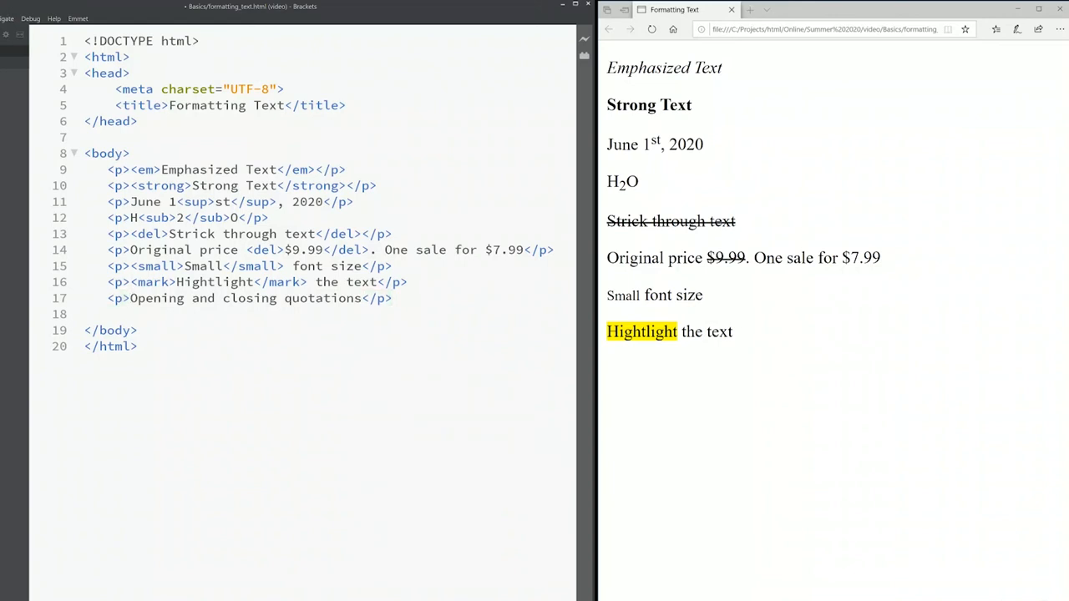
pyautogui.write('"')
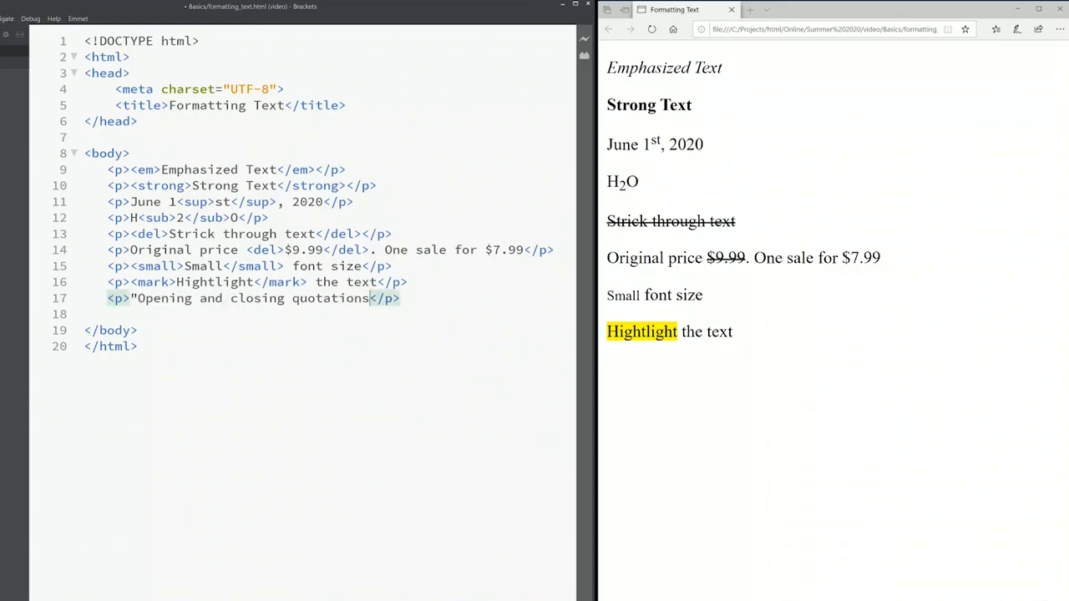
pyautogui.write('"')
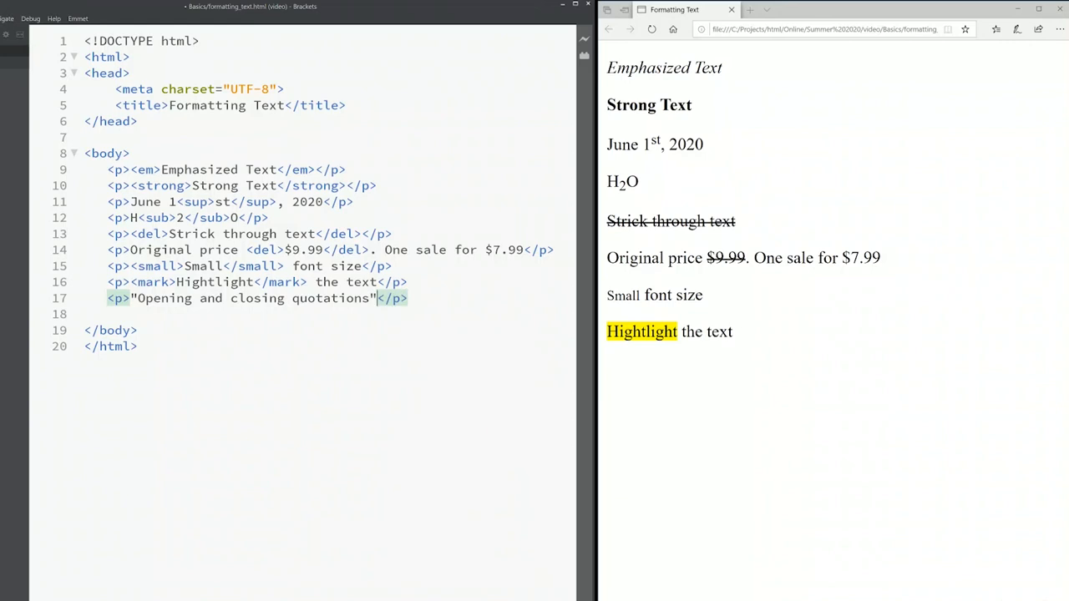
pyautogui.moveTo(417, 404)
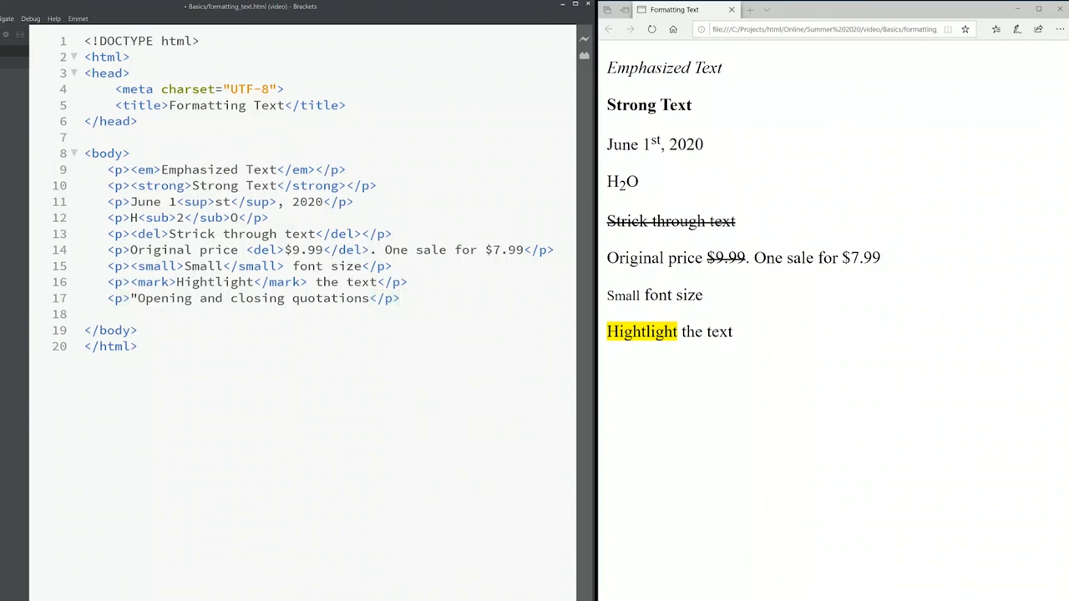
pyautogui.write('q>')
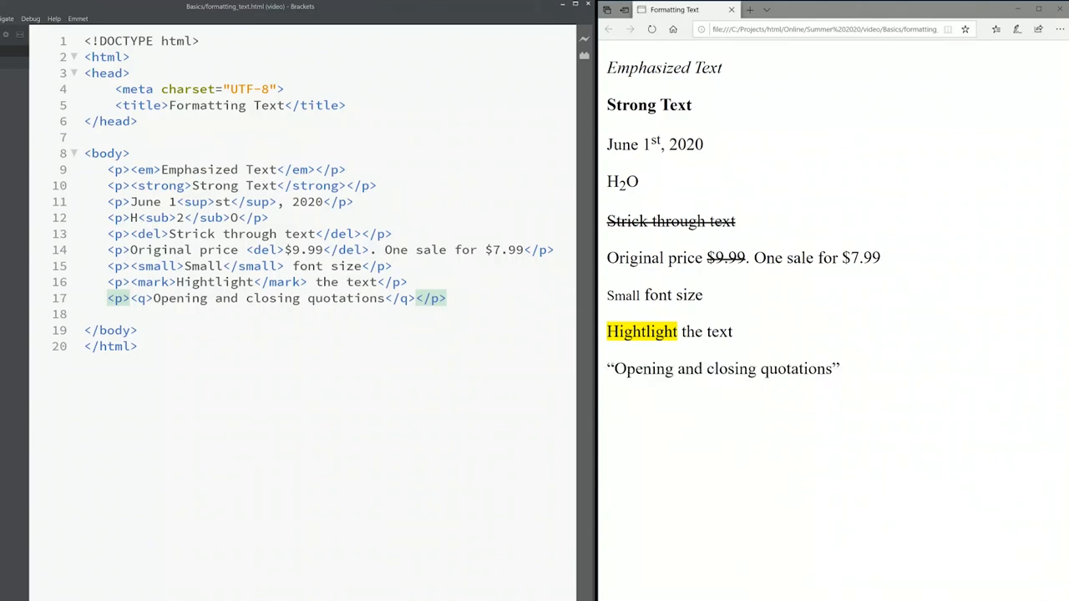
pyautogui.moveTo(770, 354)
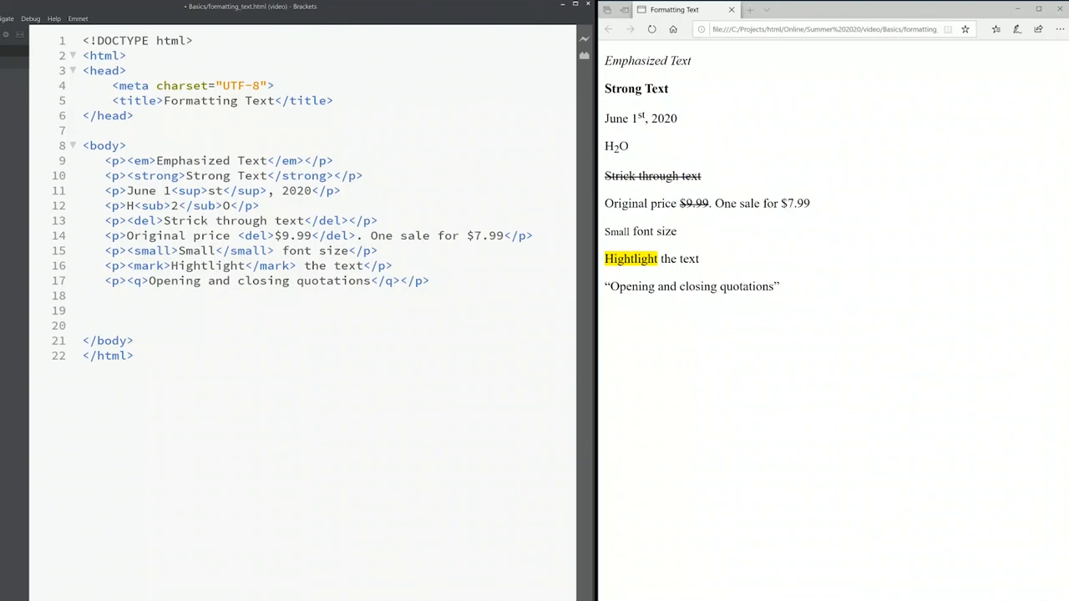
# Add an <hr> rule, then a <p><em>Emphasized Text</em></p> paragraph below it
pyautogui.write('<hr>')
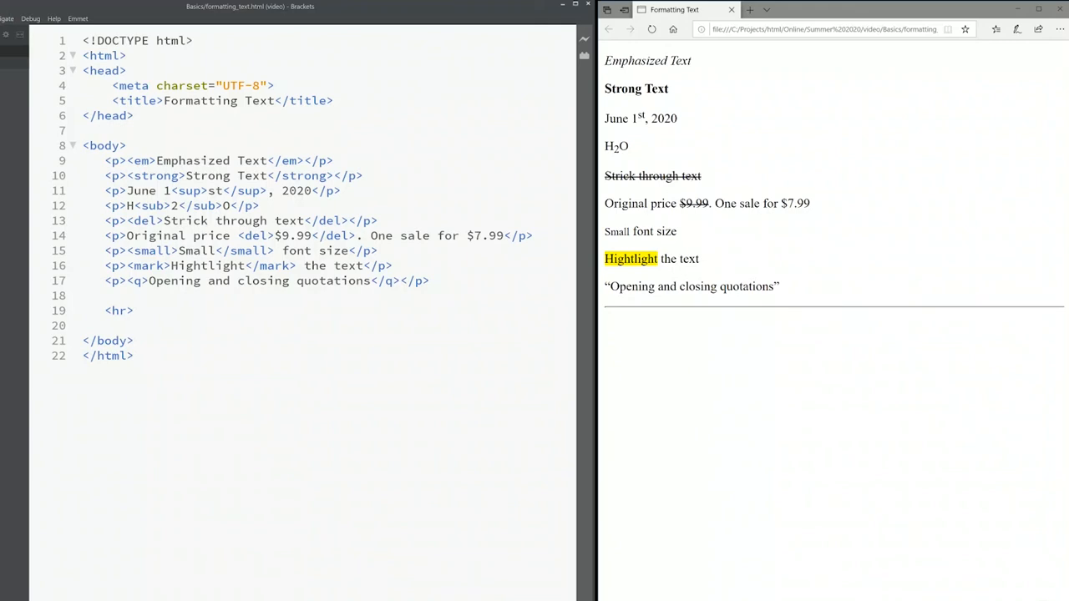
pyautogui.press('enter')
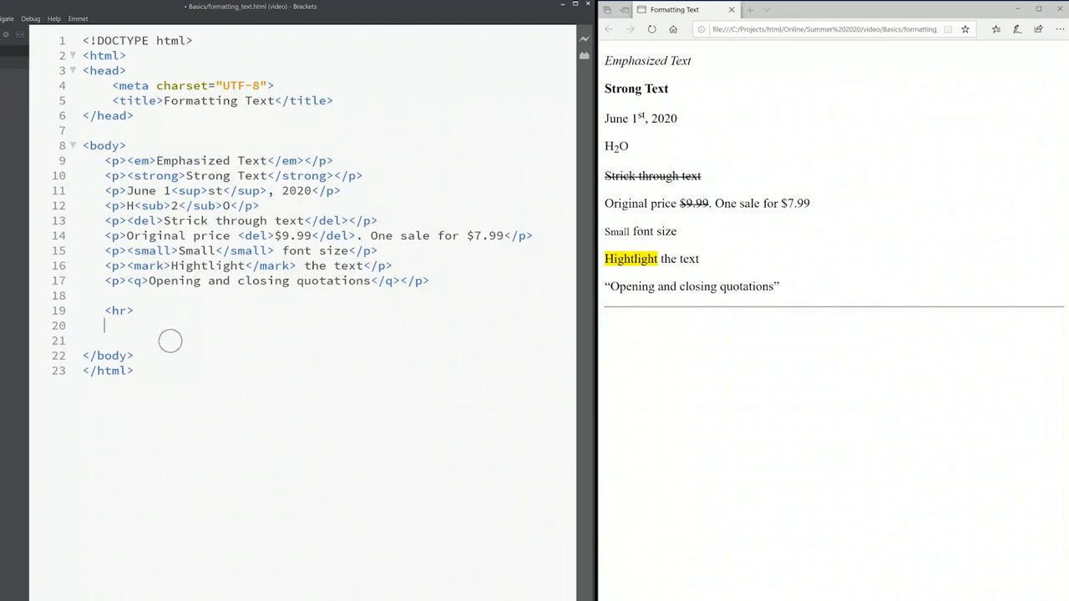
pyautogui.write('<p><em>Emphasized Text</em></p>')
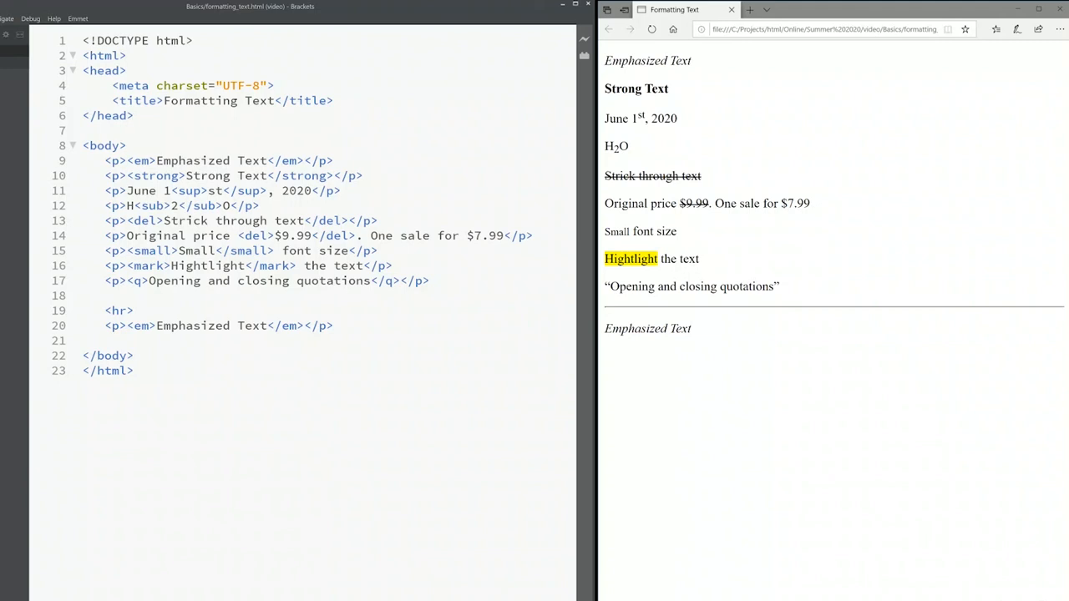
pyautogui.moveTo(300, 391)
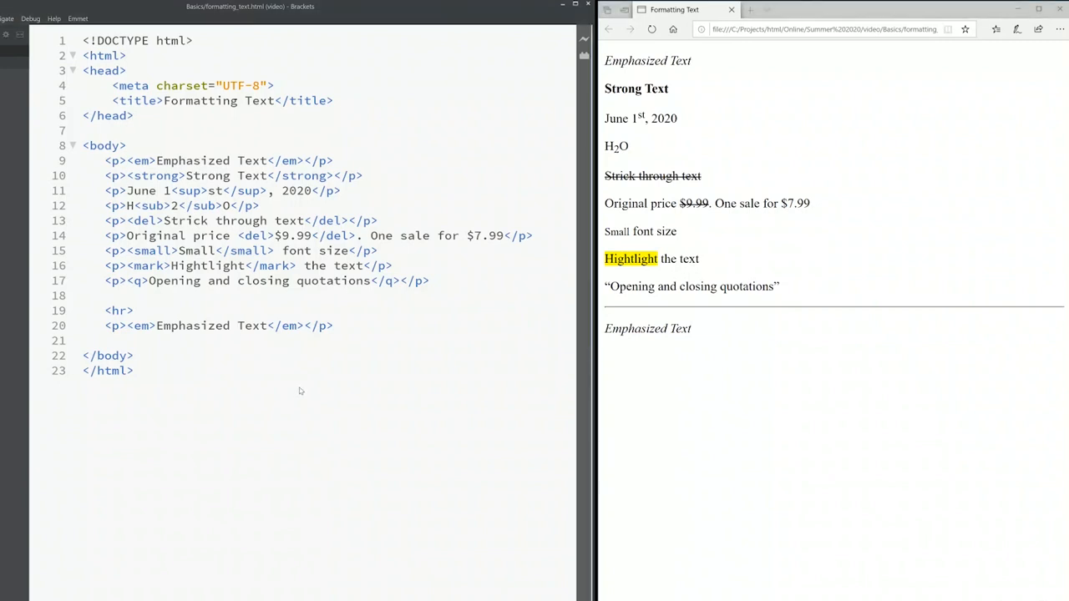
# Wrap 'Text' on line 20 in <strong> and add a bold italic 'Strong Text' paragraph
pyautogui.write('strong>')
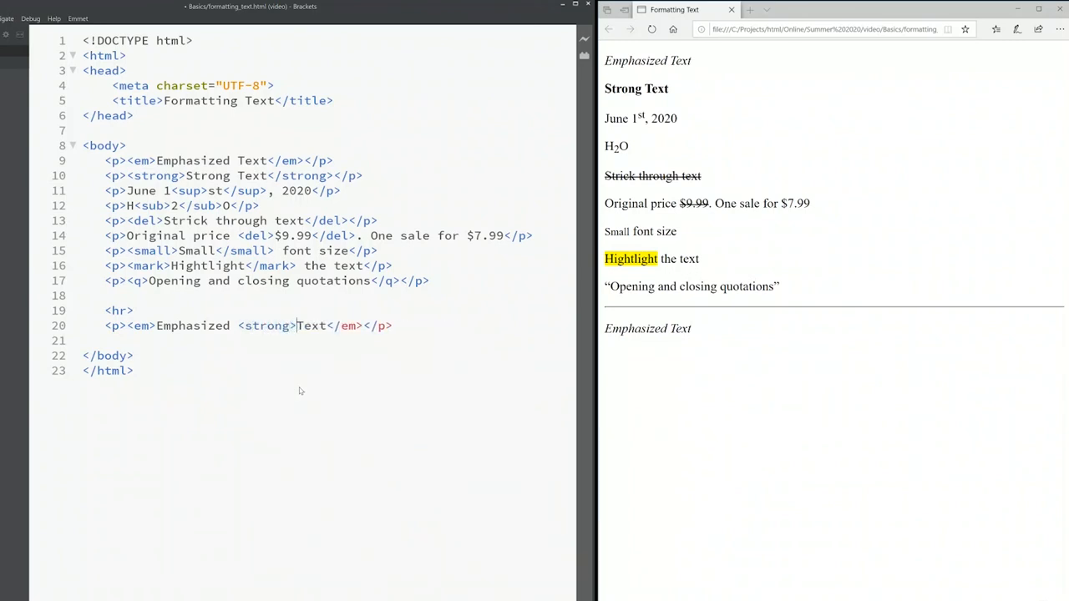
pyautogui.write('</strong></')
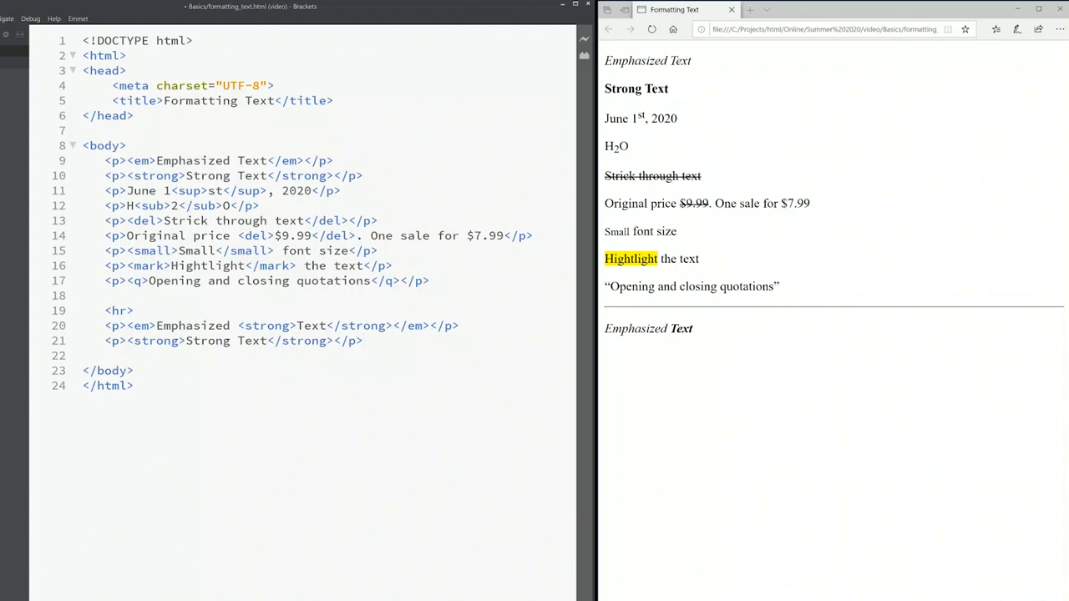
pyautogui.write('em')
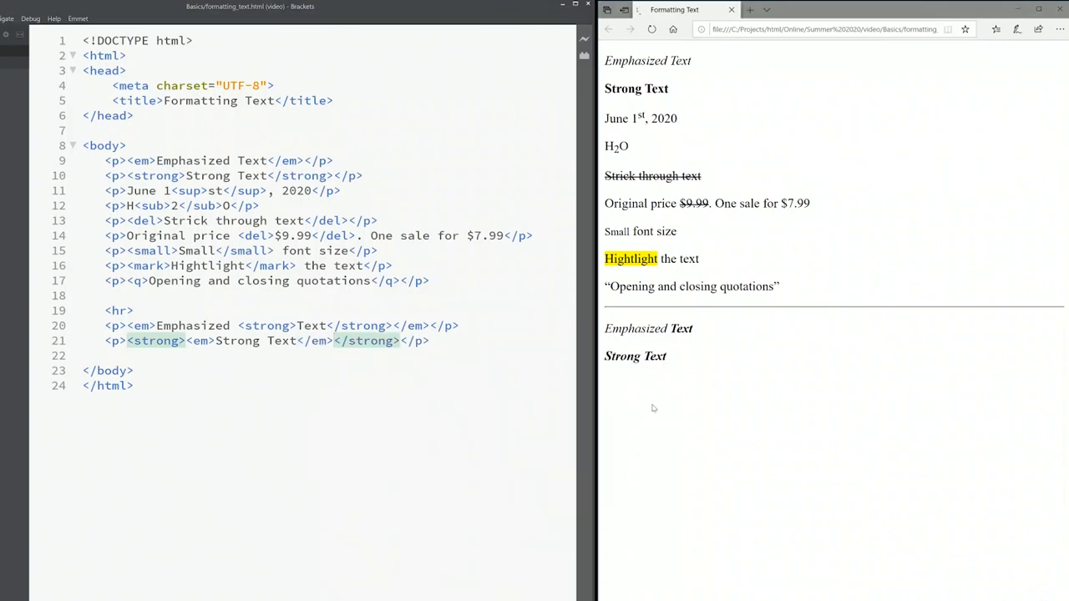
pyautogui.moveTo(635, 372)
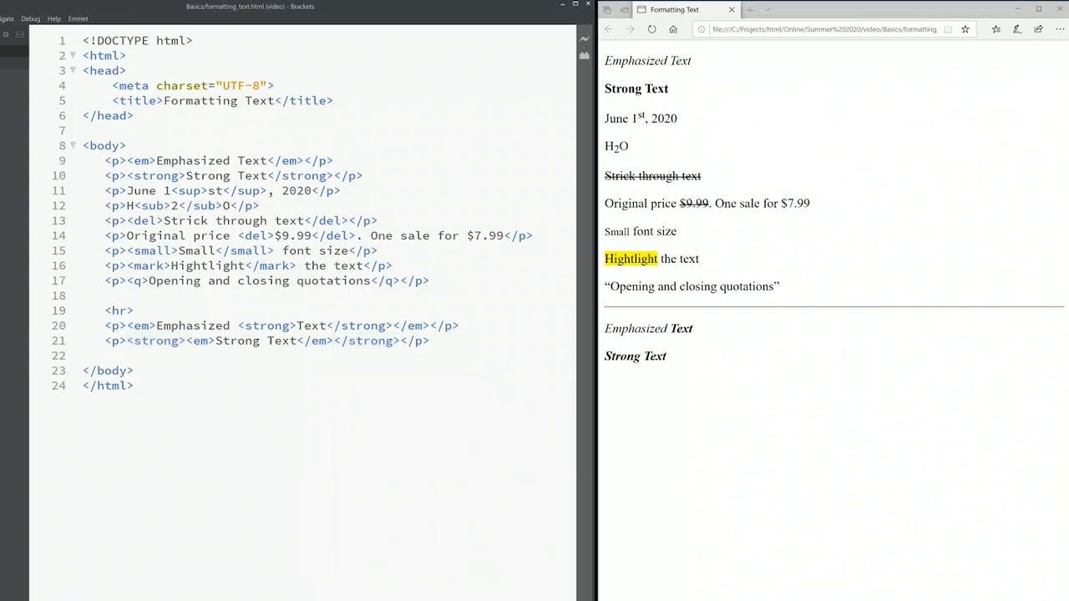
pyautogui.click(113, 355)
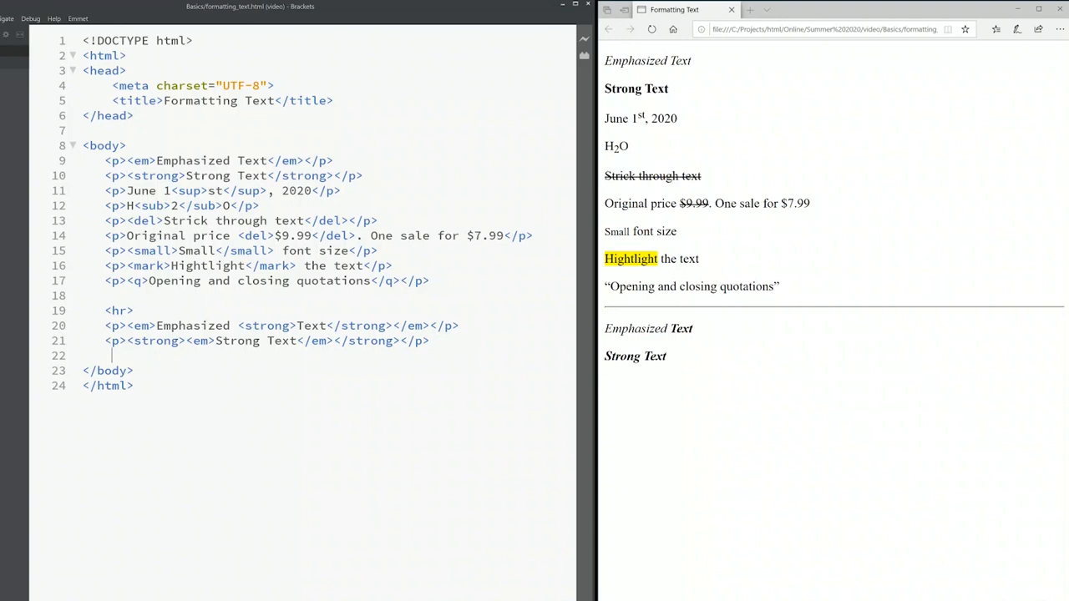
pyautogui.doubleClick(156, 340)
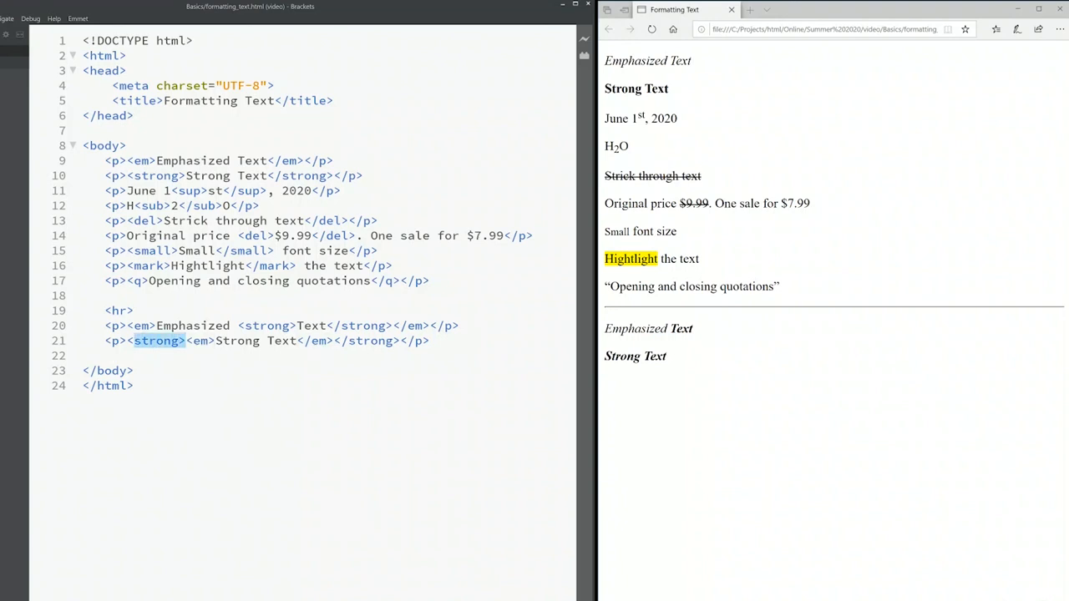